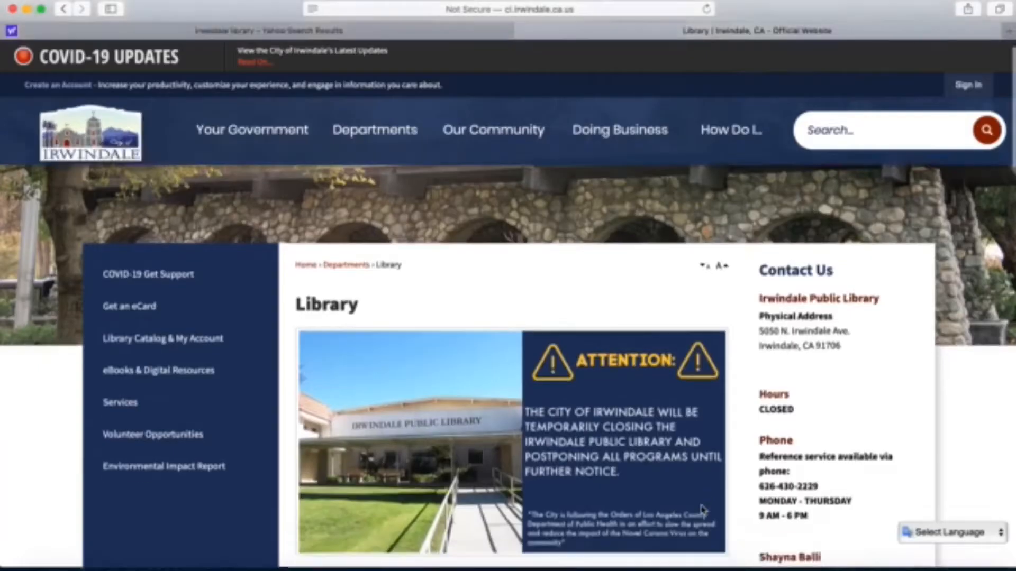
Step: Go to the library's eBooks & Digital Resources page and scroll down to the Tutor.com listing
scroll("down", 3)
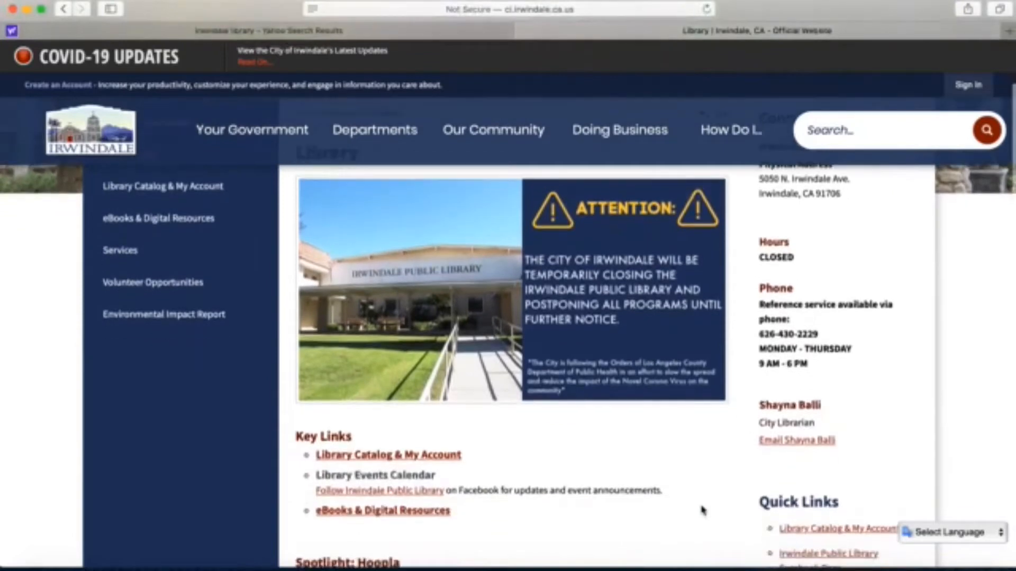
scroll("down", 3)
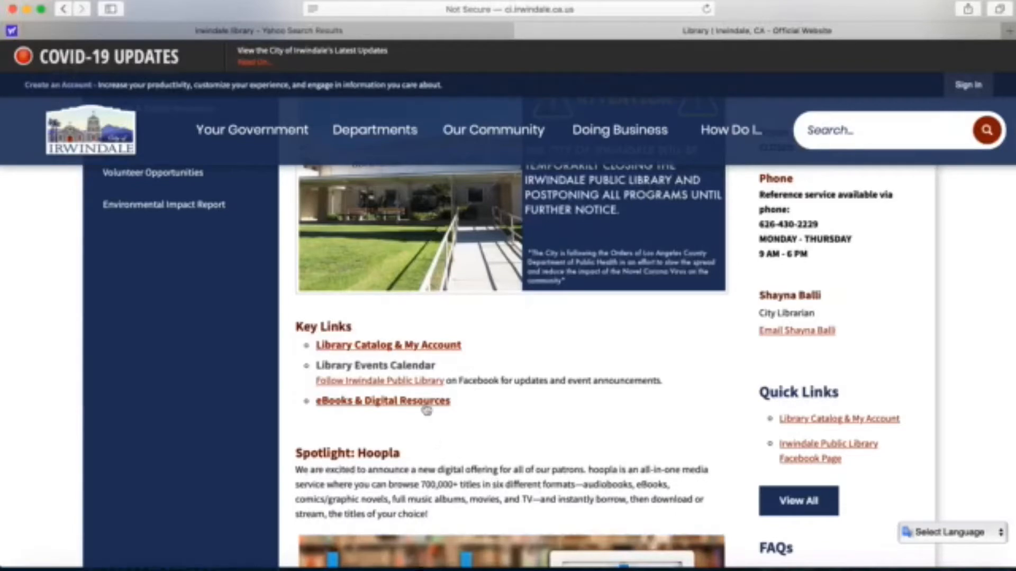
left_click(380, 401)
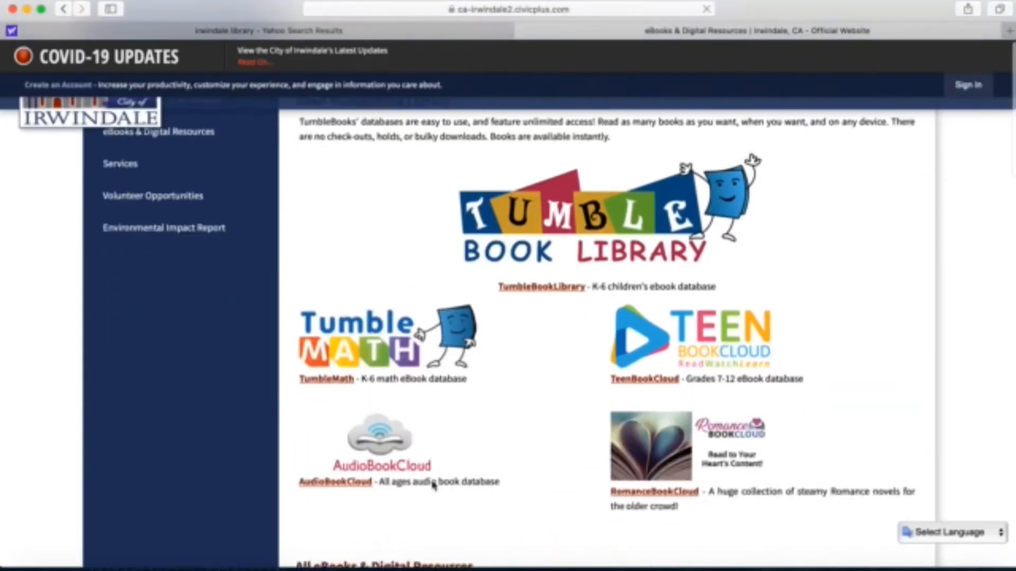
scroll("down", 3)
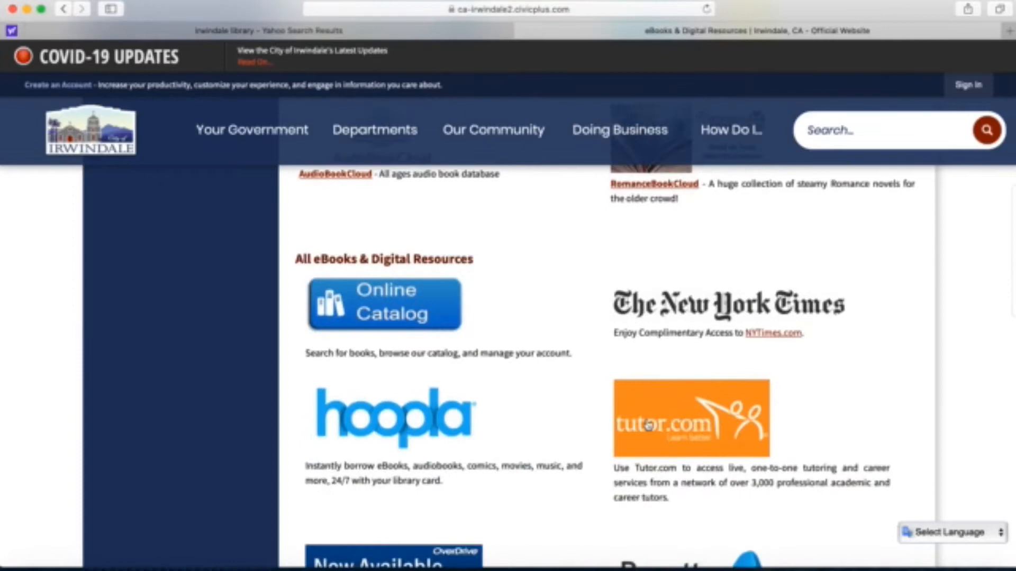
Step: Follow the Tutor.com link to the external site and submit a library card number
left_click(384, 304)
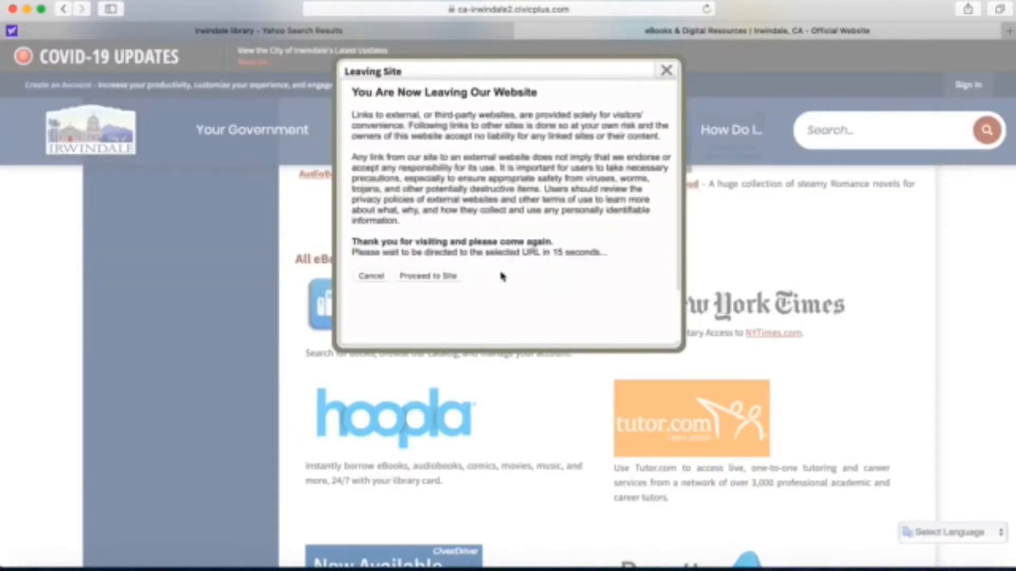
left_click(427, 275)
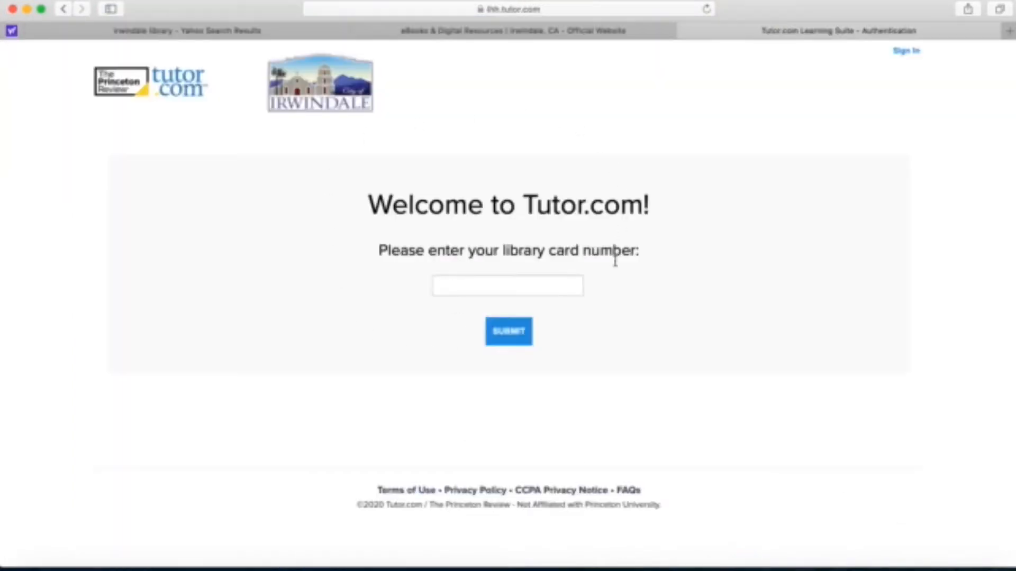
left_click(508, 286)
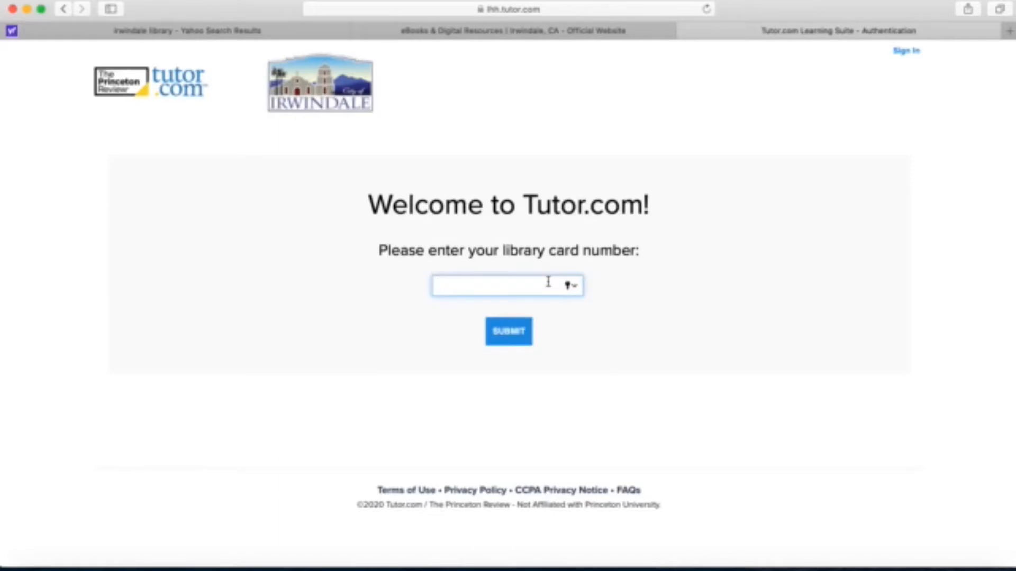
left_click(508, 332)
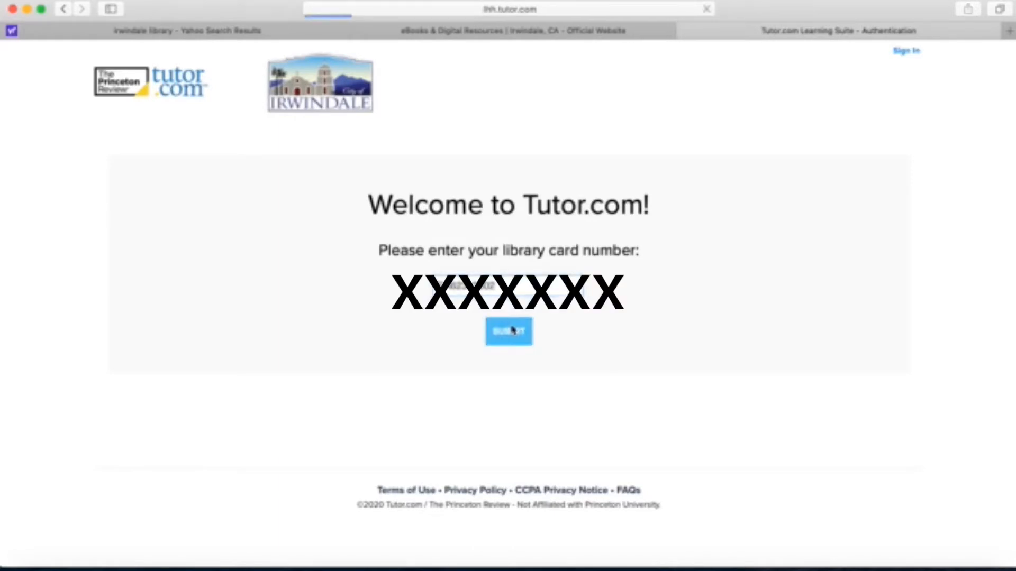
left_click(508, 331)
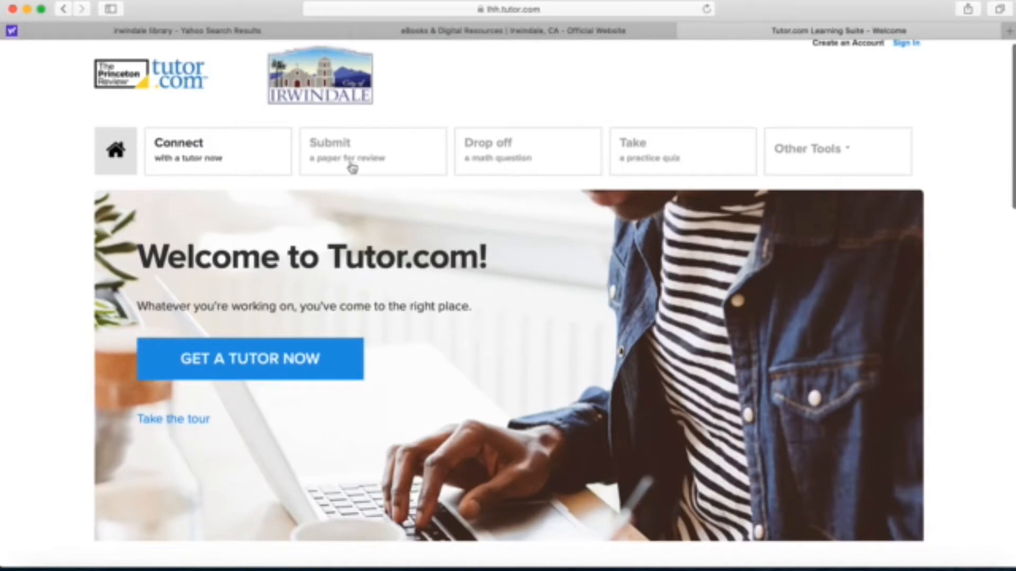
mouse_move(809, 166)
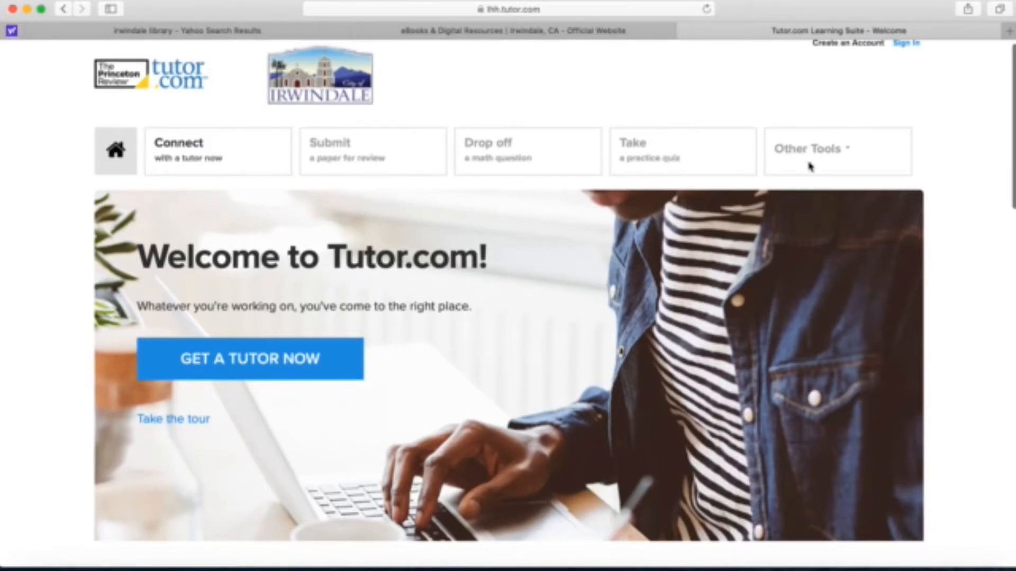
Step: Choose GET A TUTOR NOW and bring the live-help request form into view
scroll("down", 3)
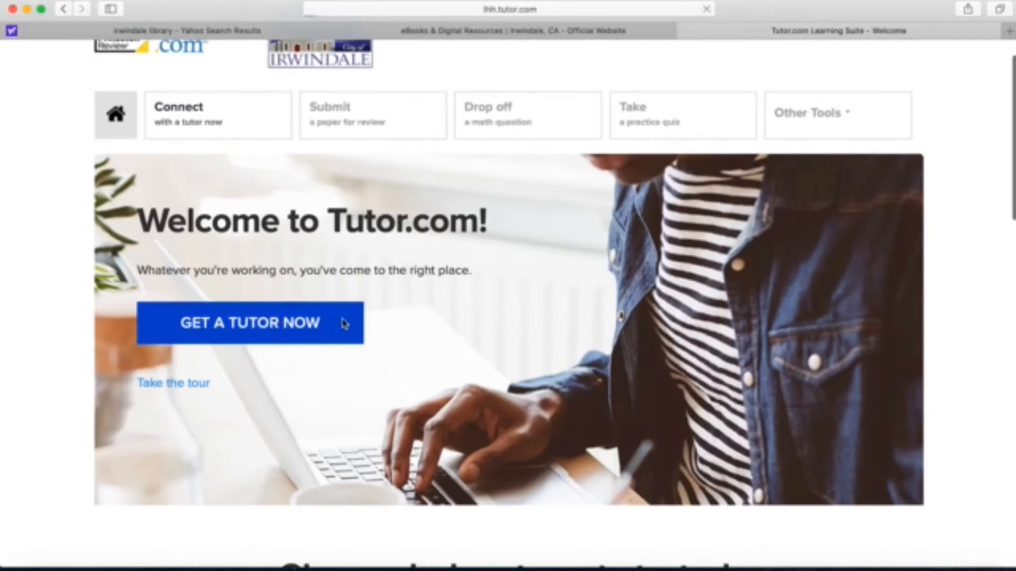
left_click(249, 323)
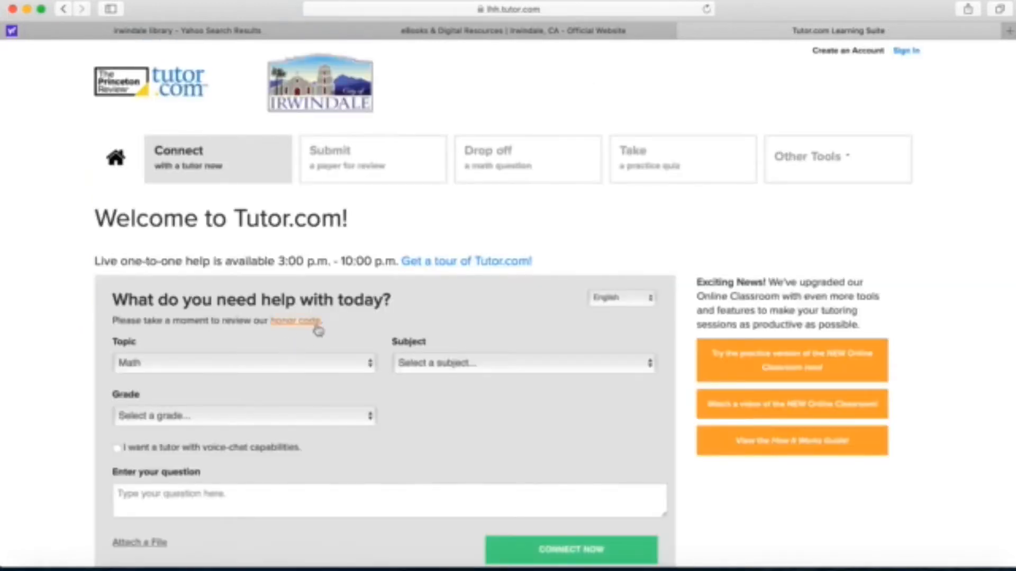
mouse_move(439, 272)
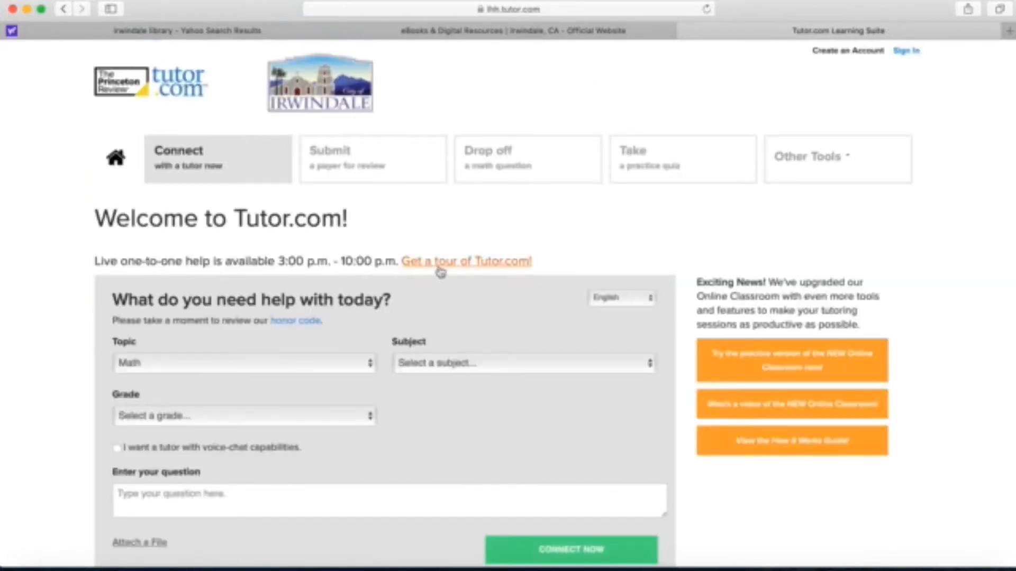
scroll("down", 3)
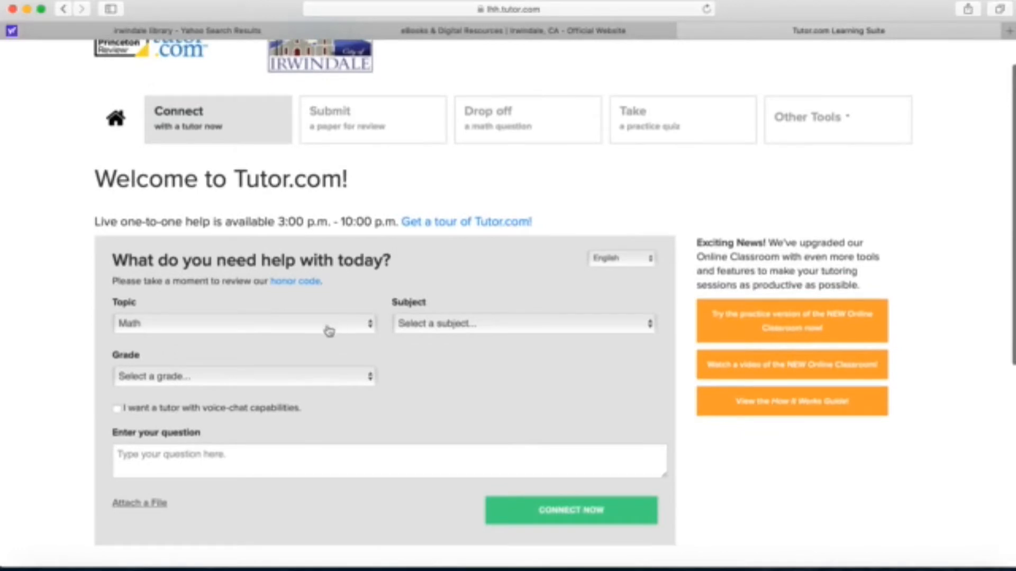
Step: Set topic to Science, subject to Chemistry and grade to 10th, then focus the question box
left_click(243, 323)
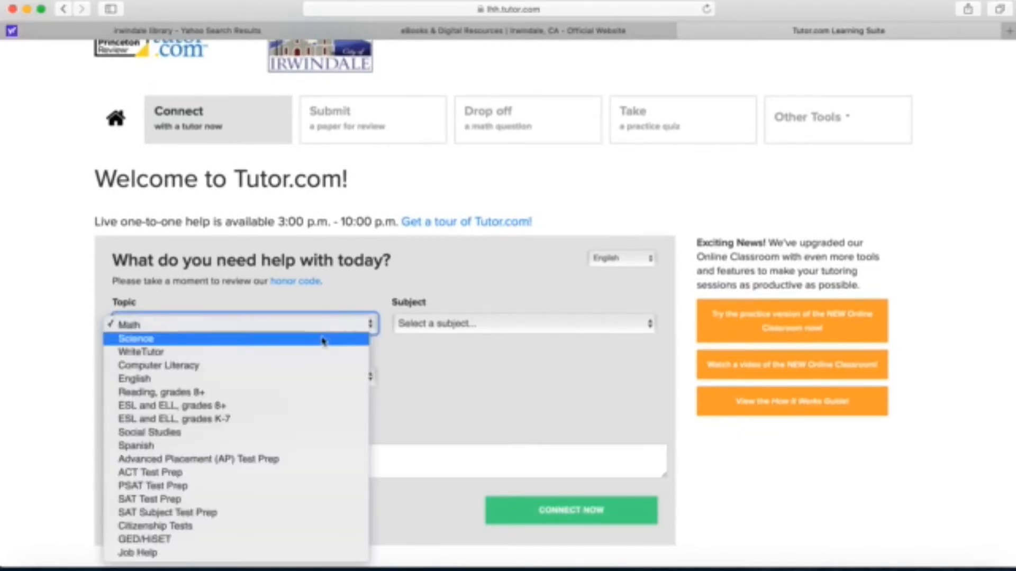
left_click(136, 338)
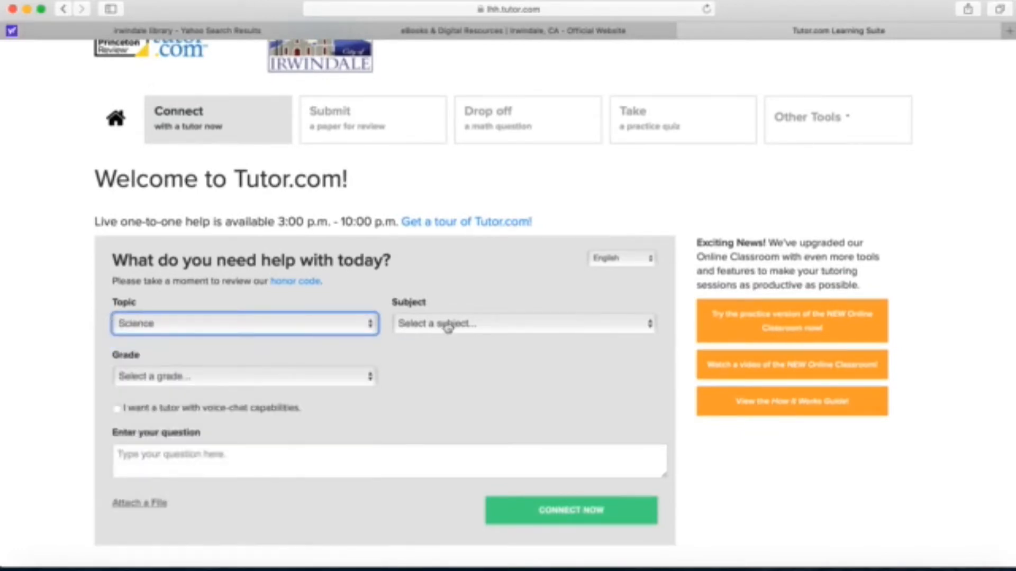
left_click(522, 324)
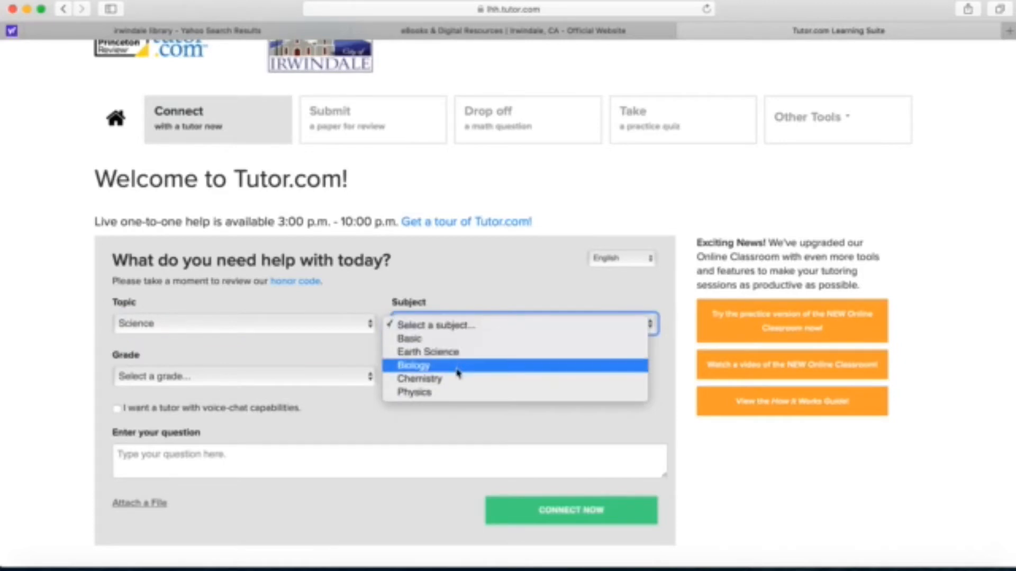
left_click(420, 378)
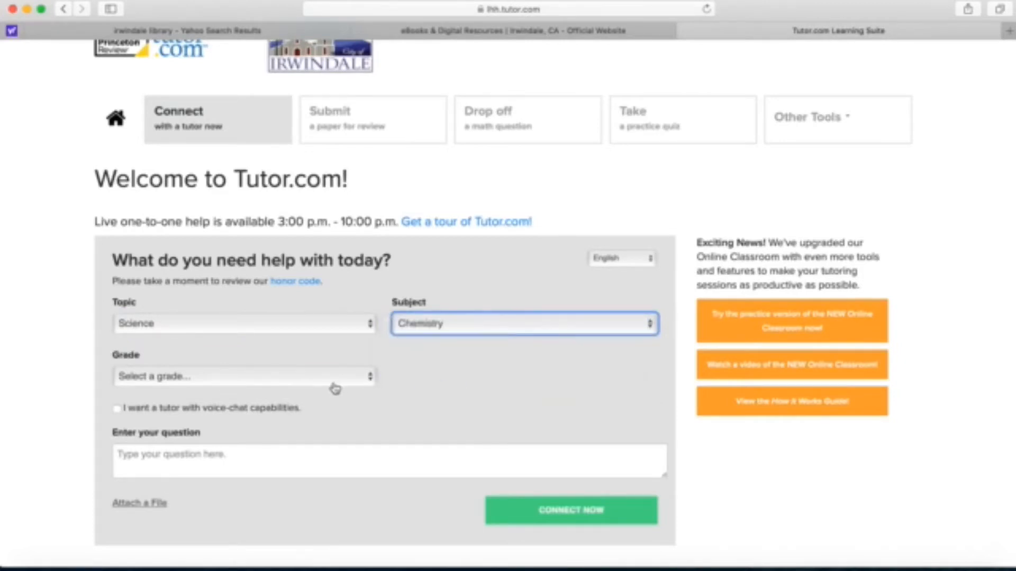
left_click(243, 375)
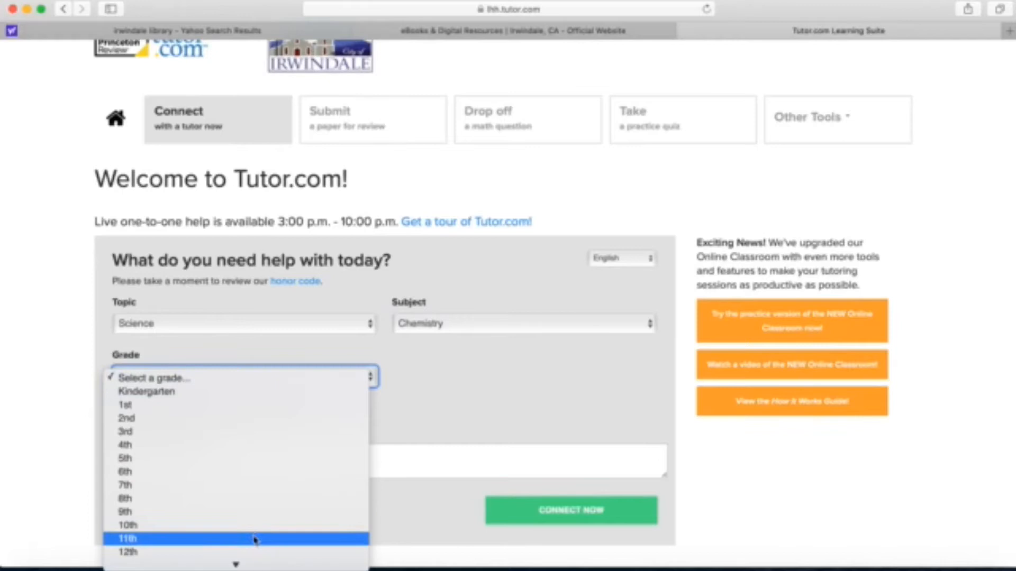
left_click(127, 524)
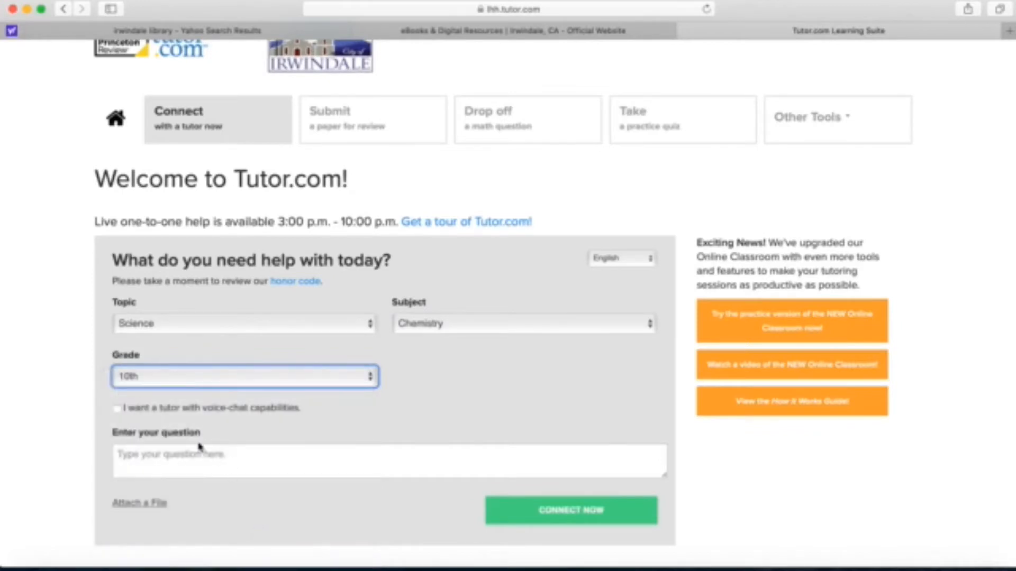
left_click(389, 459)
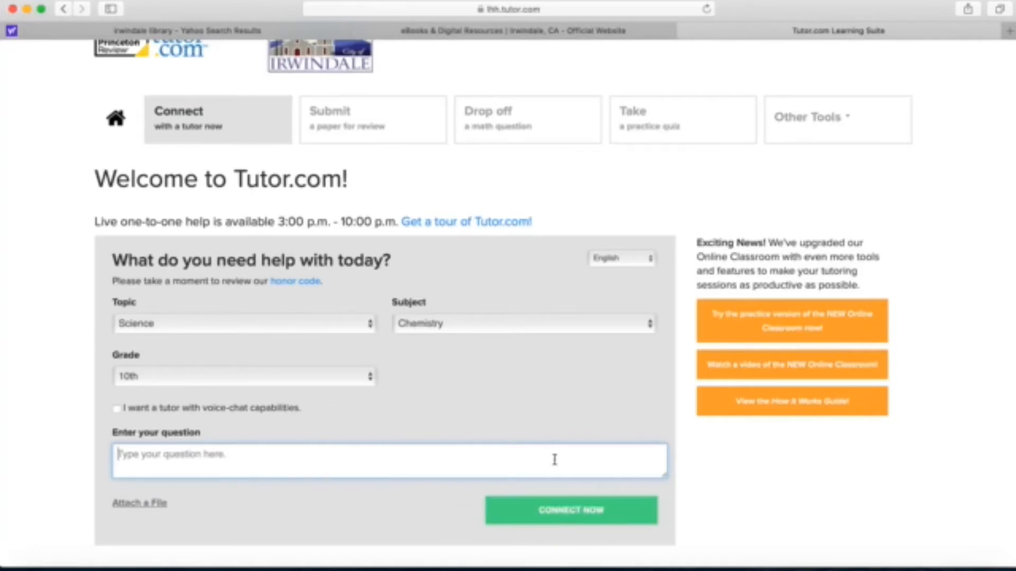
mouse_move(560, 404)
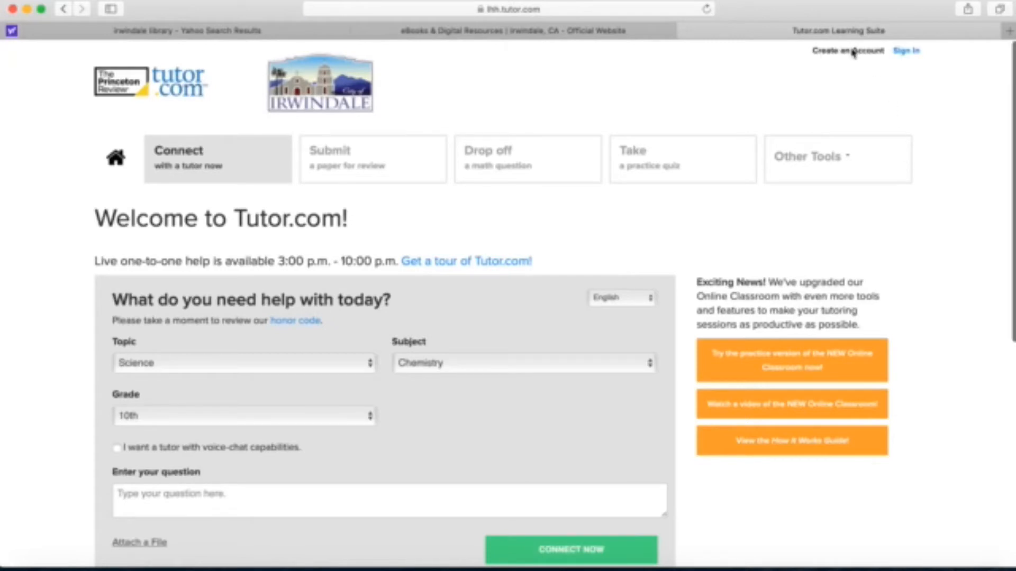
Step: Complete the free sign-up form with first name 'Mits' and submit it
left_click(848, 51)
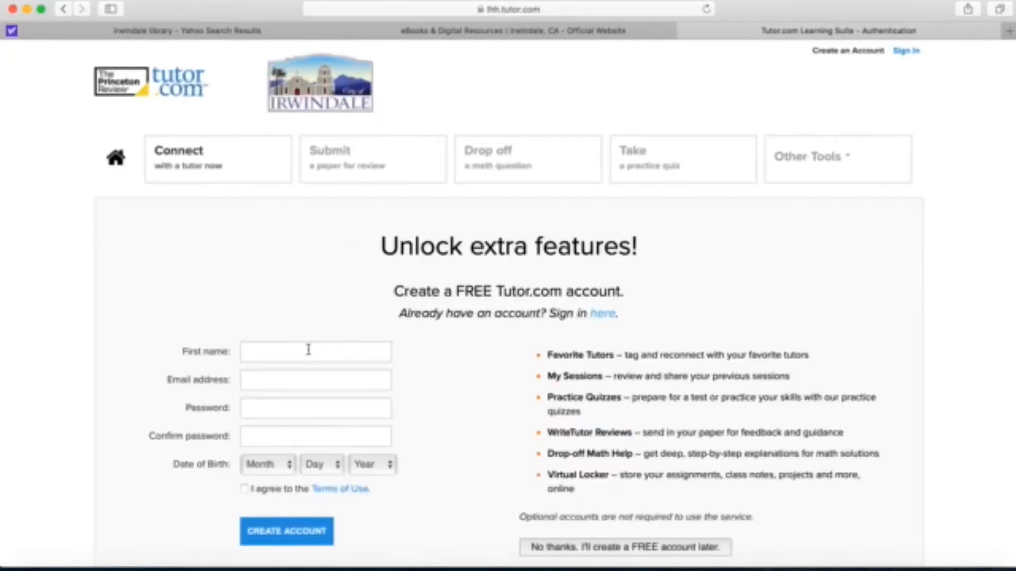
type("Mits")
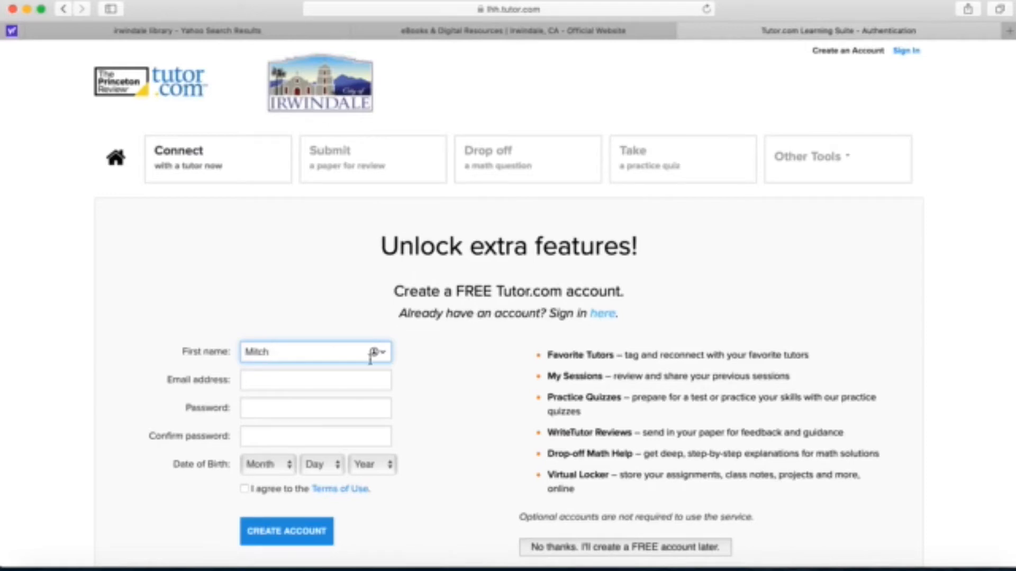
mouse_move(477, 392)
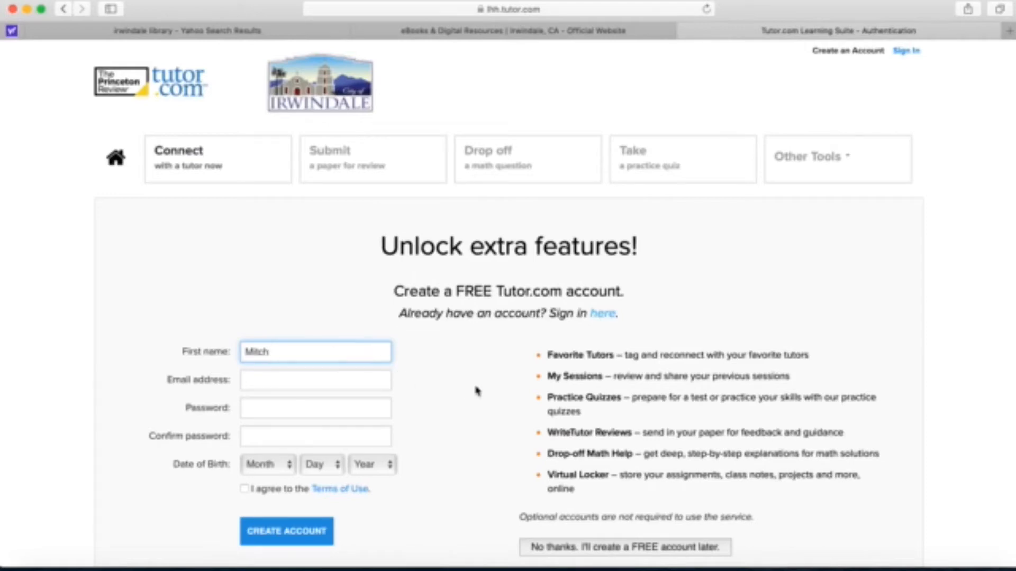
left_click(316, 380)
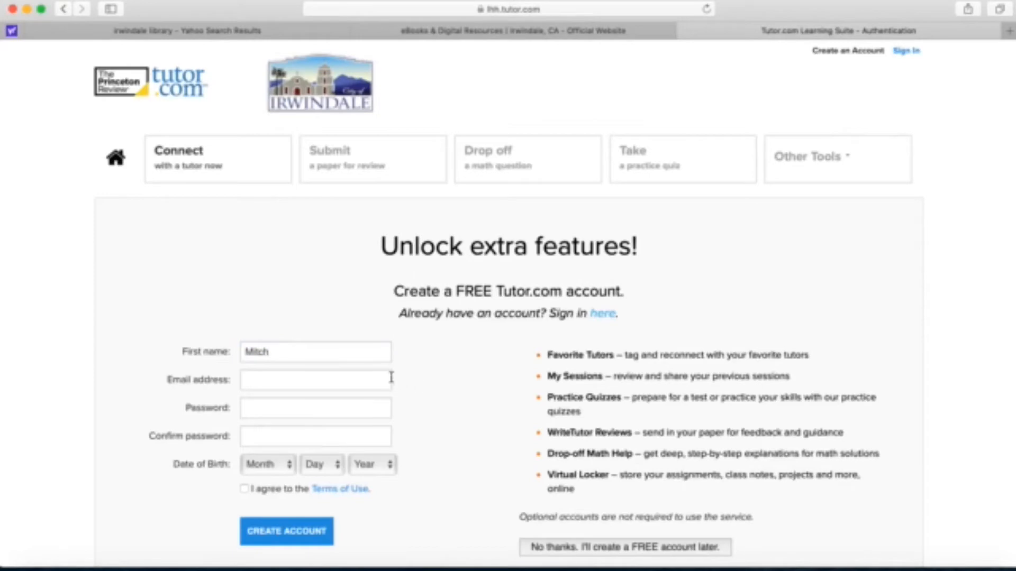
left_click(624, 547)
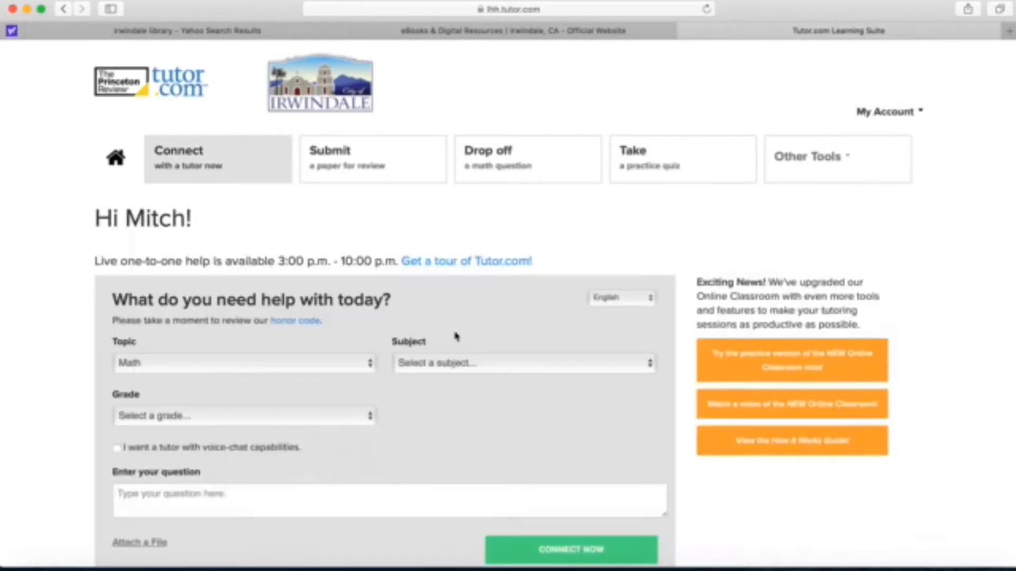
mouse_move(395, 202)
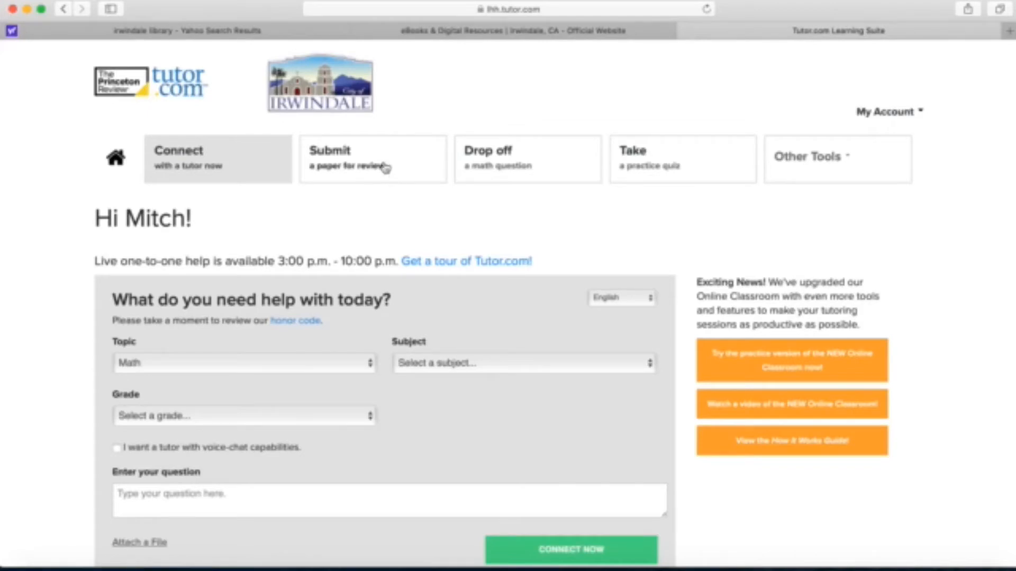
Step: Request a 12th-grade resume review, describing yourself as a recent graduate
left_click(373, 158)
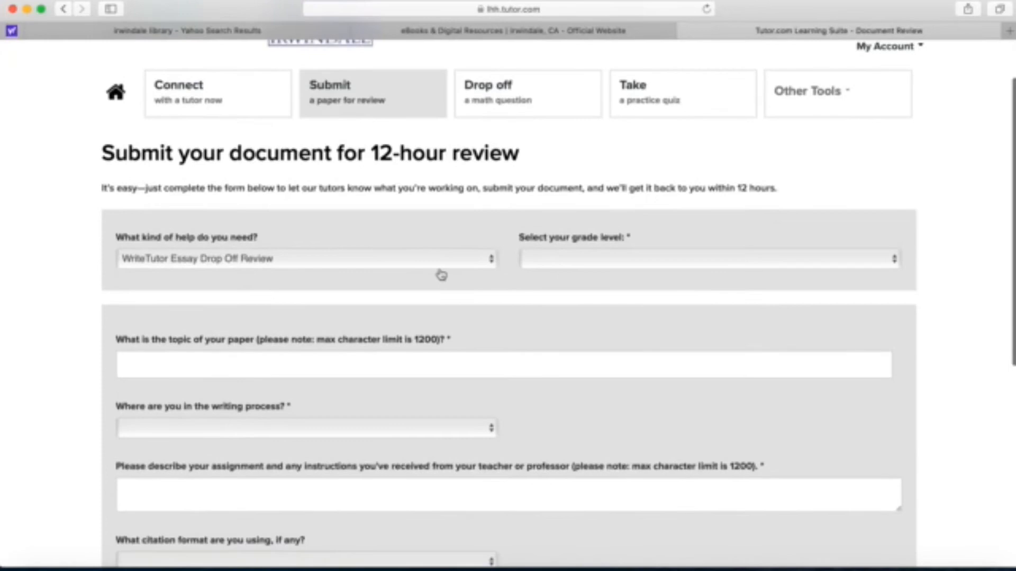
left_click(305, 257)
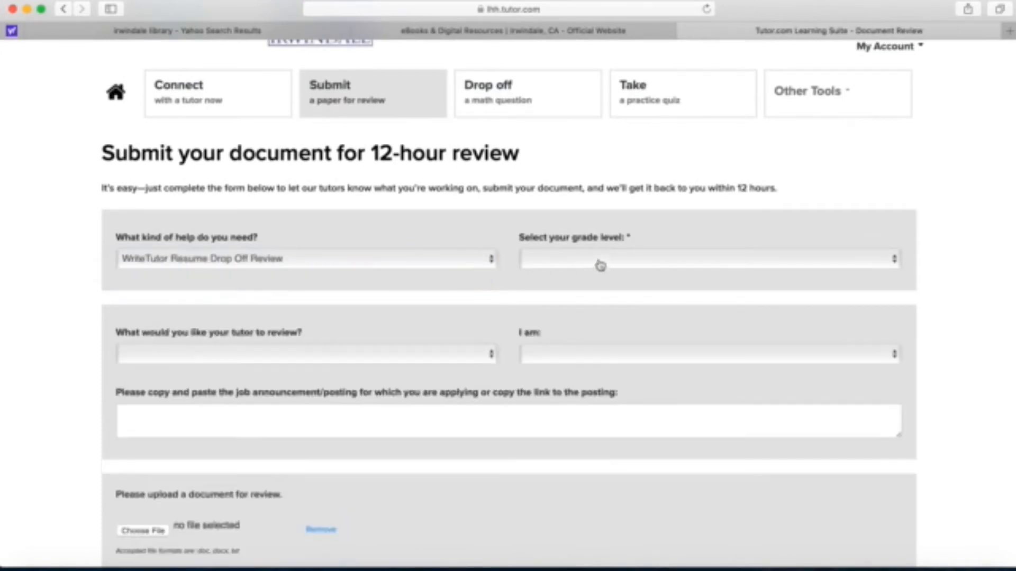
left_click(708, 258)
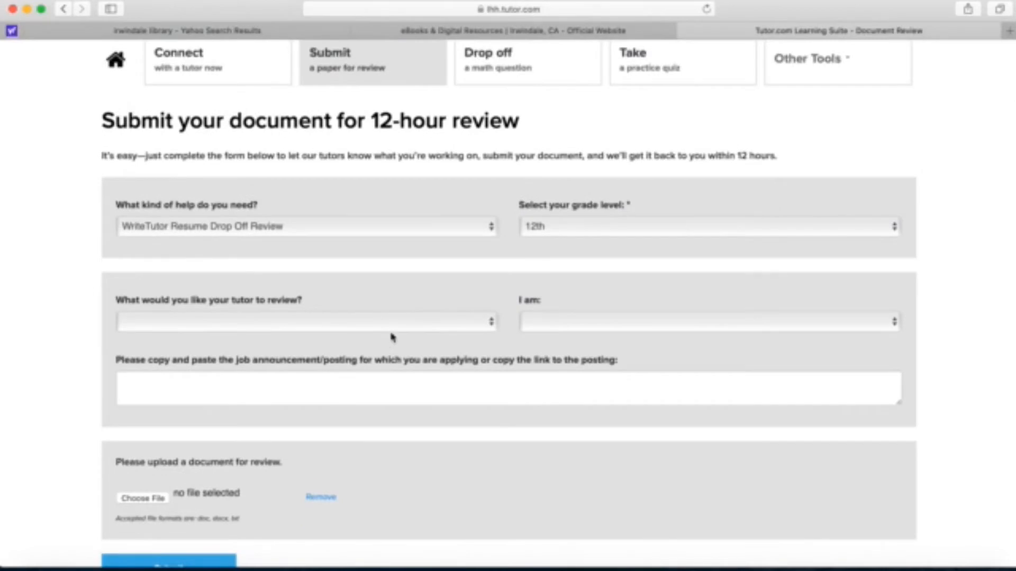
left_click(305, 321)
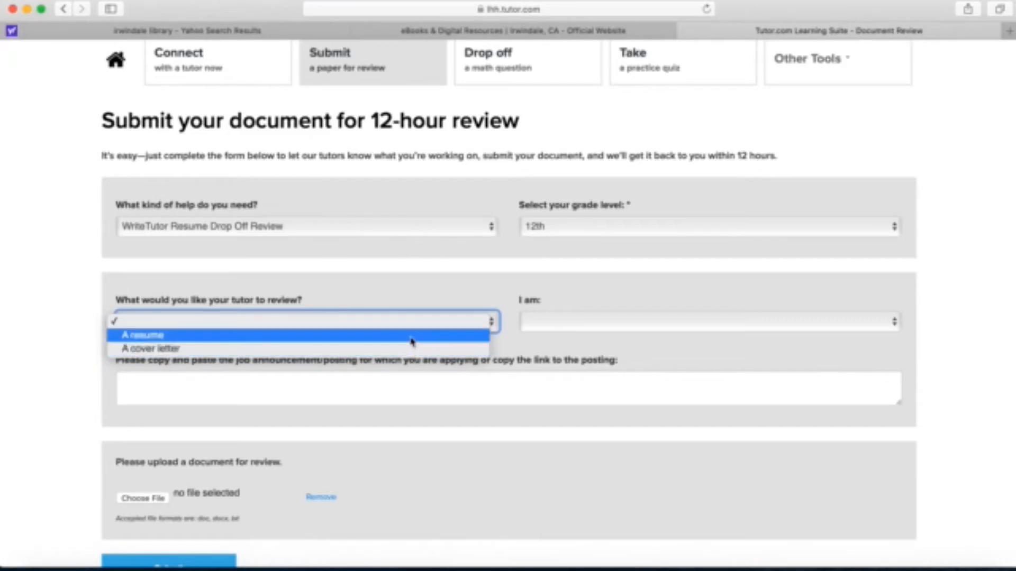
left_click(706, 321)
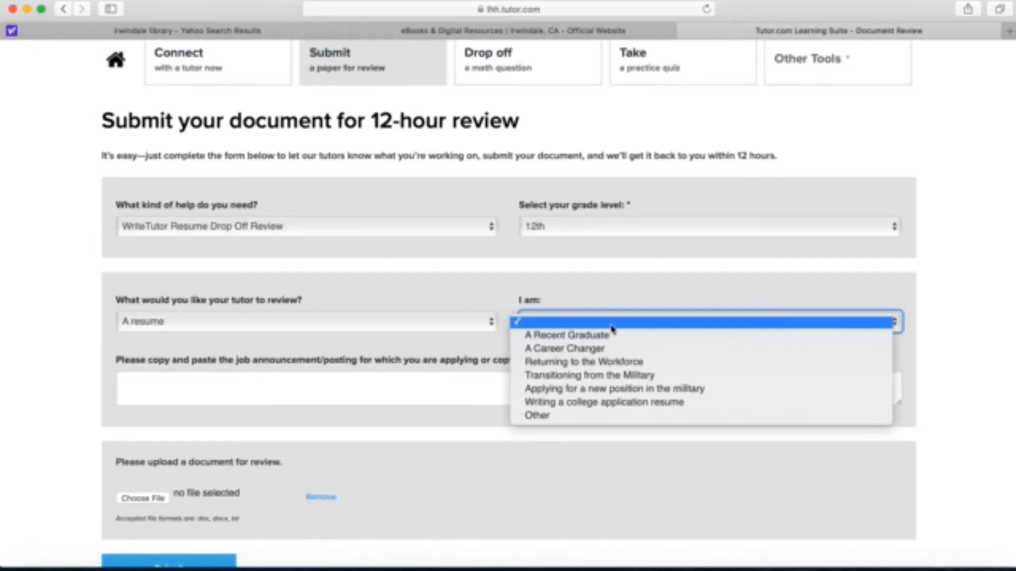
left_click(566, 335)
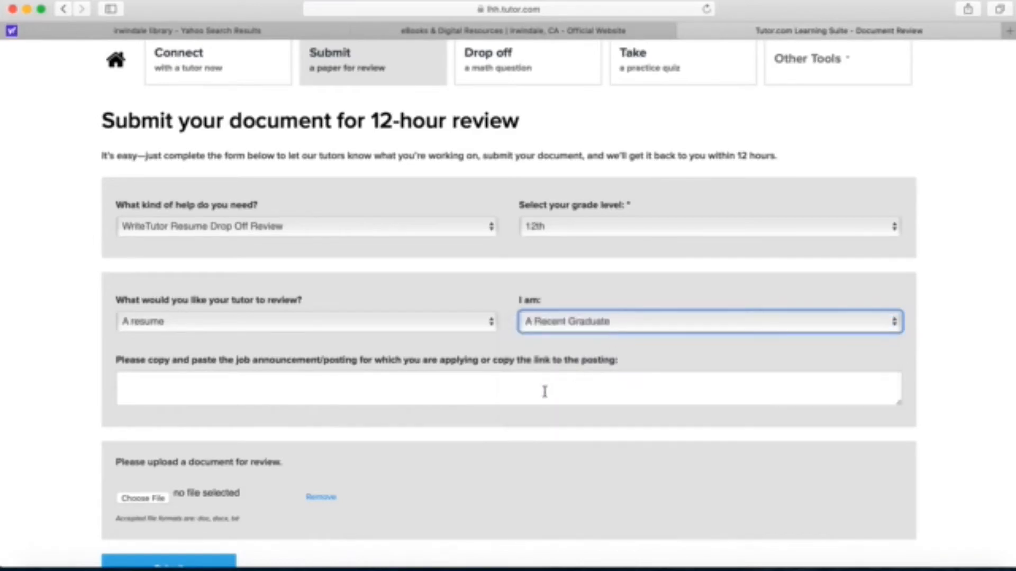
scroll("down", 3)
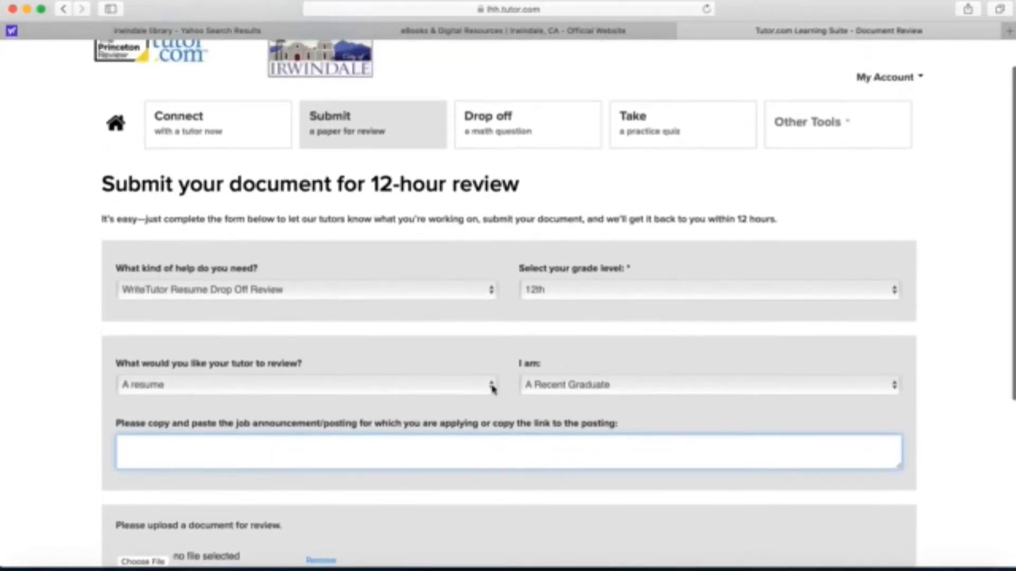
Step: In the math drop-off form, choose Calculus help at College - Intro level
left_click(527, 109)
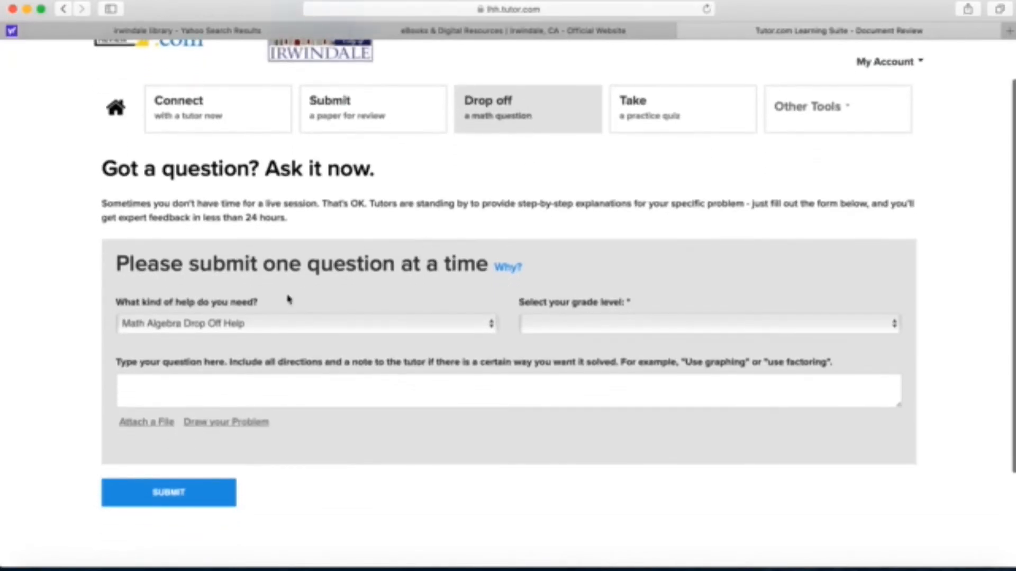
left_click(305, 323)
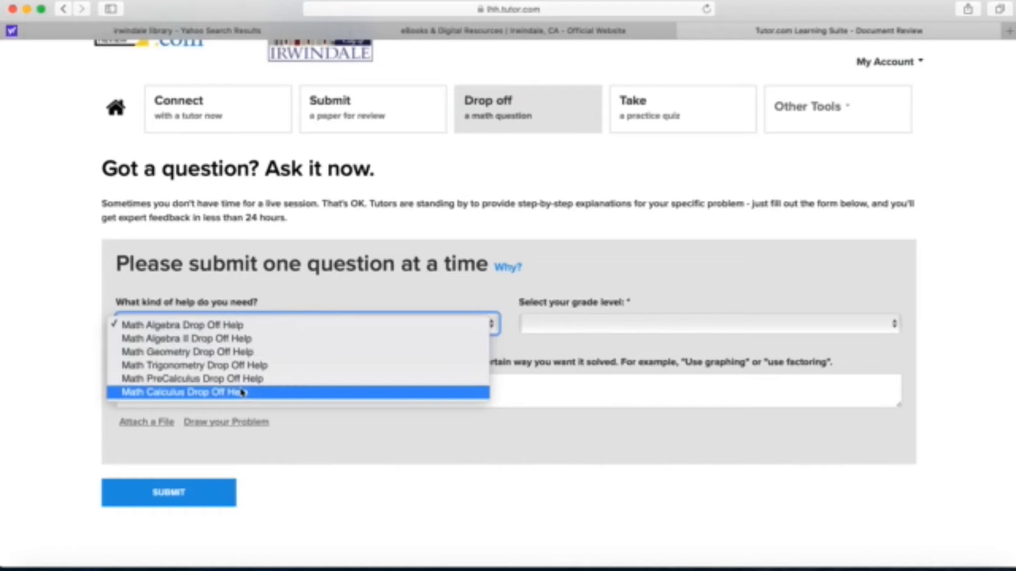
left_click(184, 325)
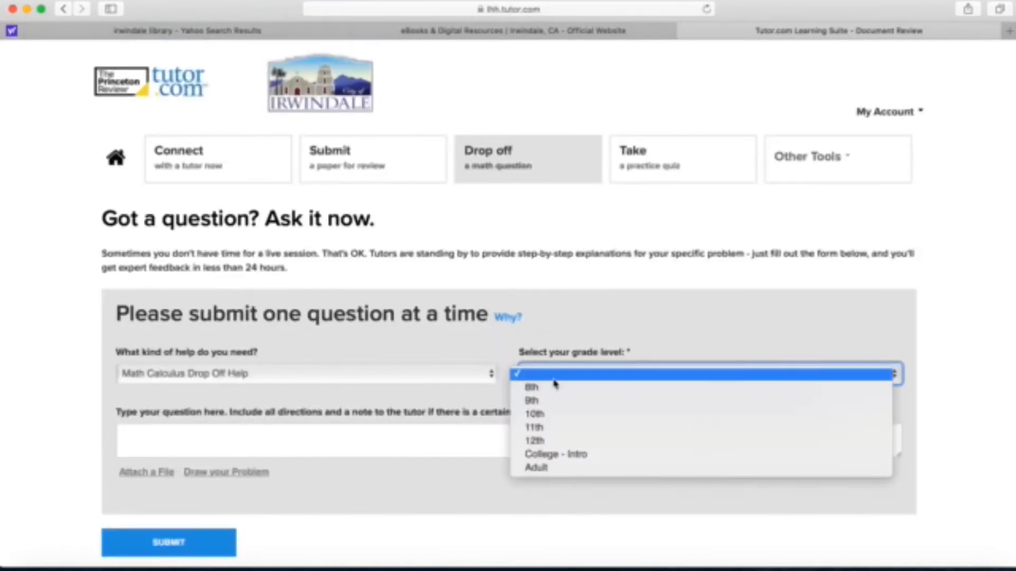
left_click(556, 453)
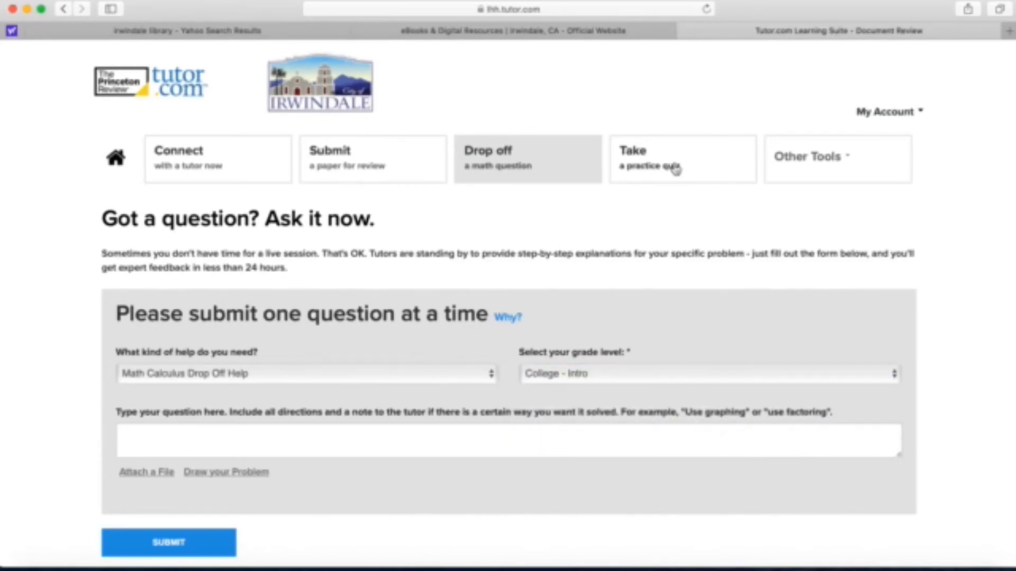
Step: Choose English II as the quiz topic and pick the Grammar Quiz
left_click(682, 159)
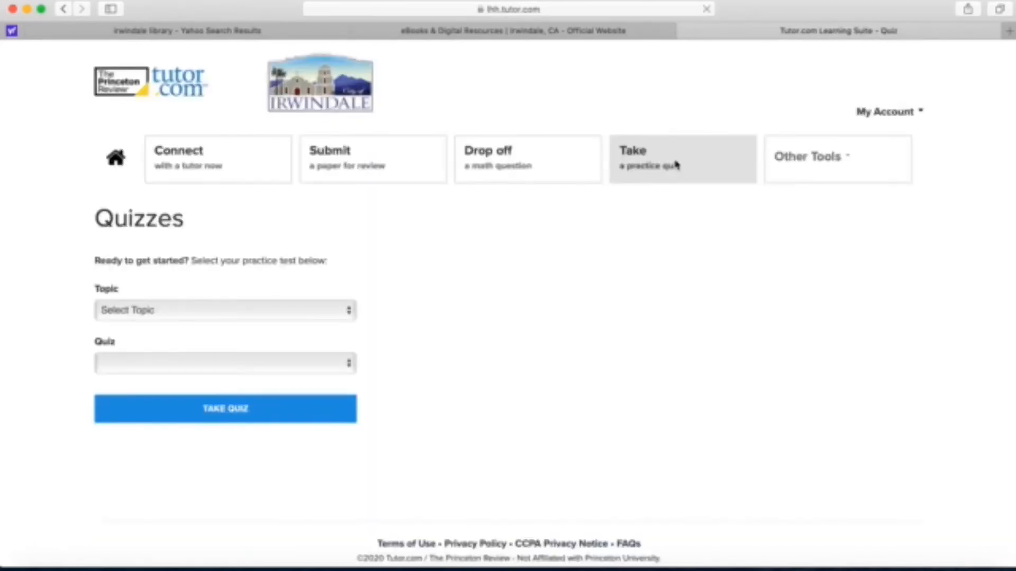
left_click(225, 310)
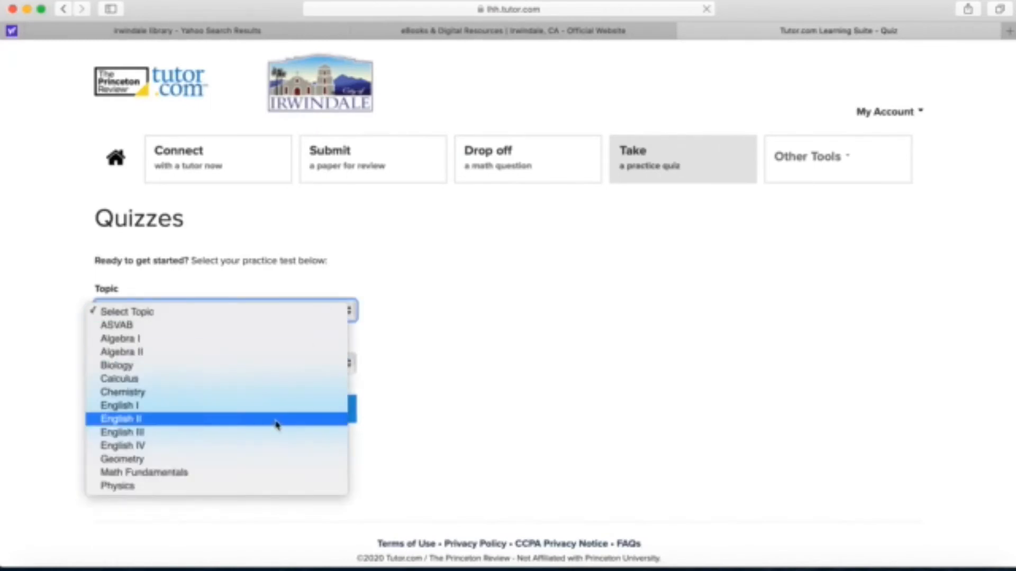
left_click(121, 419)
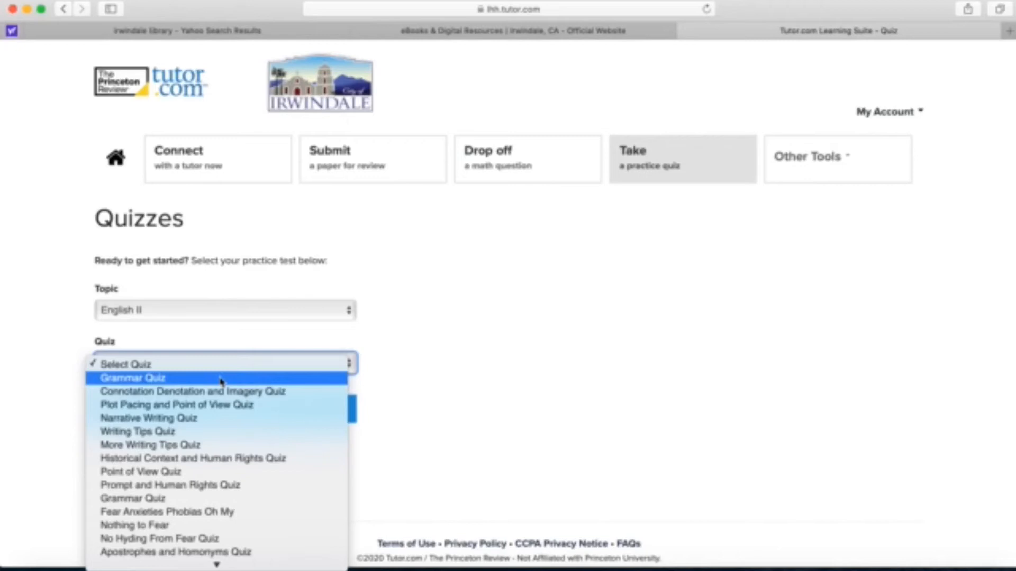
left_click(132, 378)
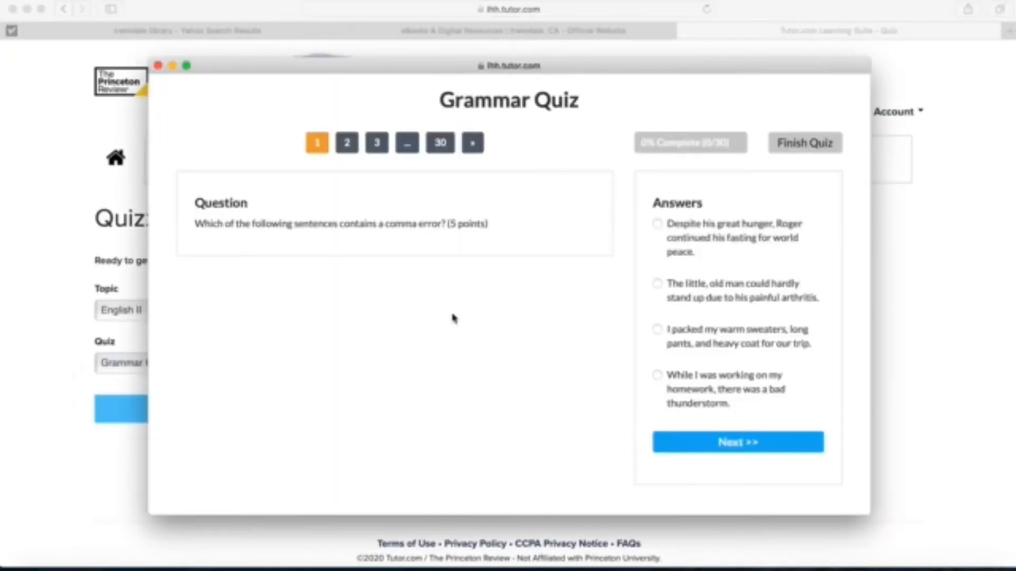
Step: Answer the first comma-error question, advance to question two, then close the quiz
left_click(658, 283)
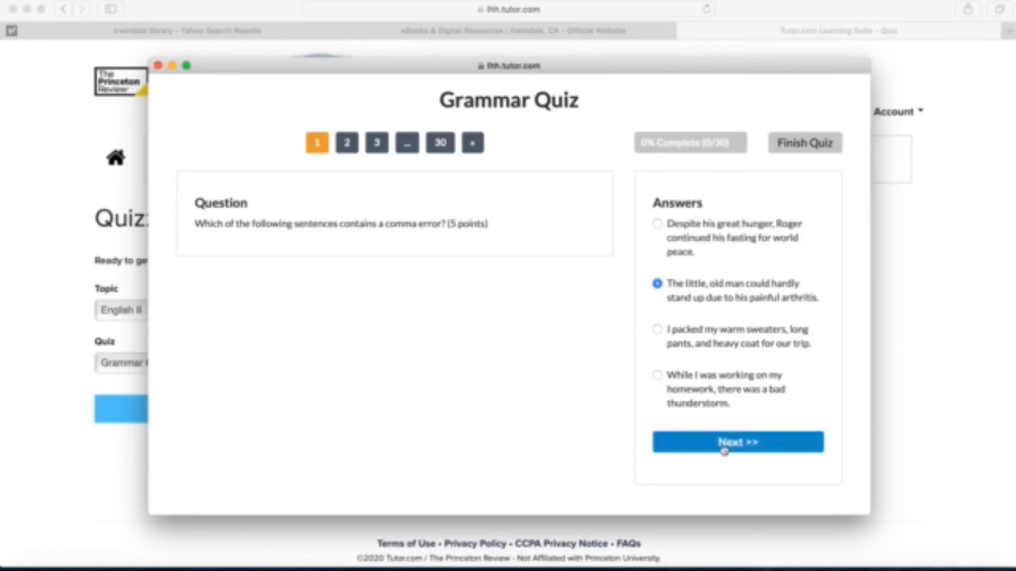
left_click(736, 441)
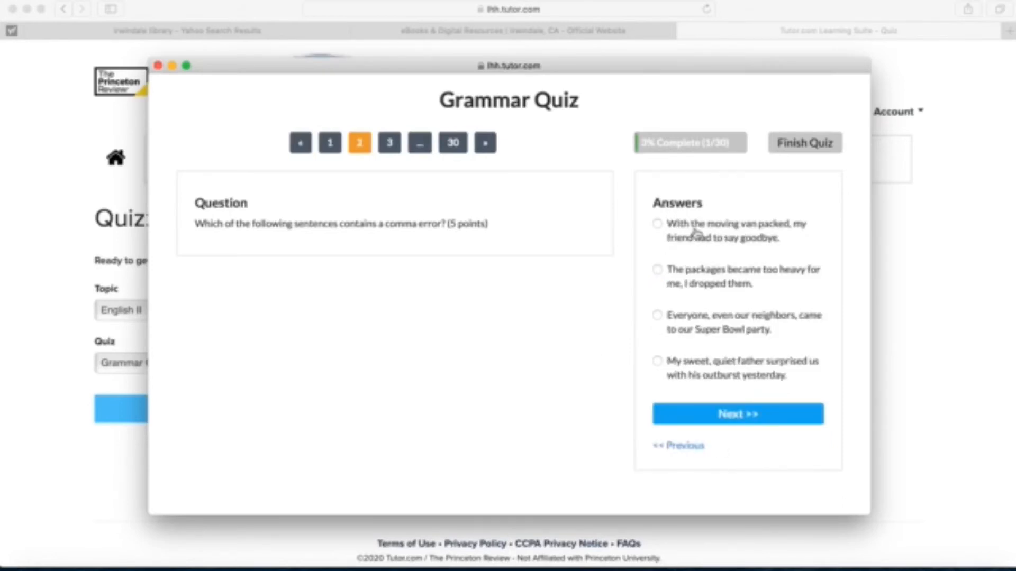
left_click(161, 65)
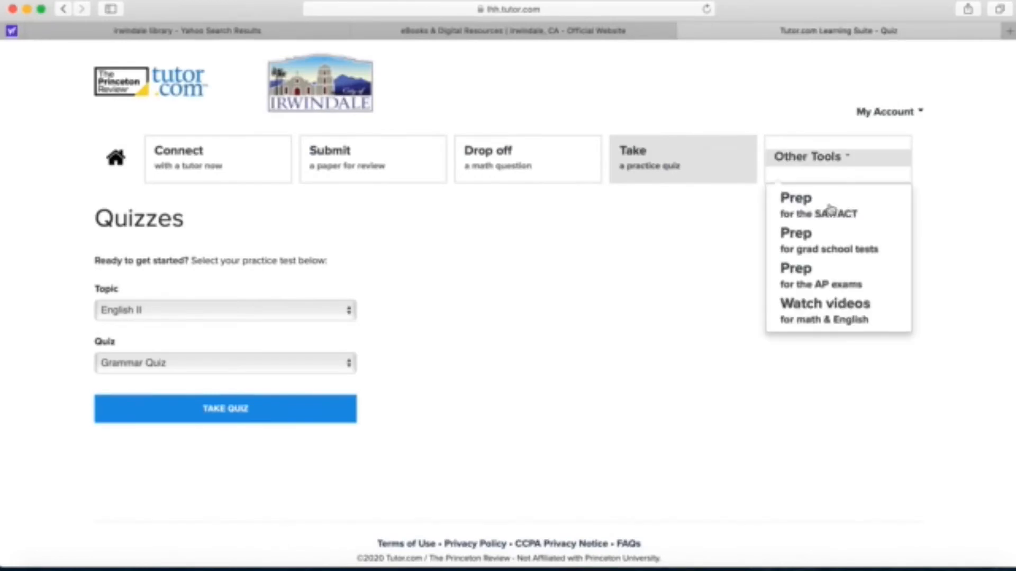
mouse_move(853, 249)
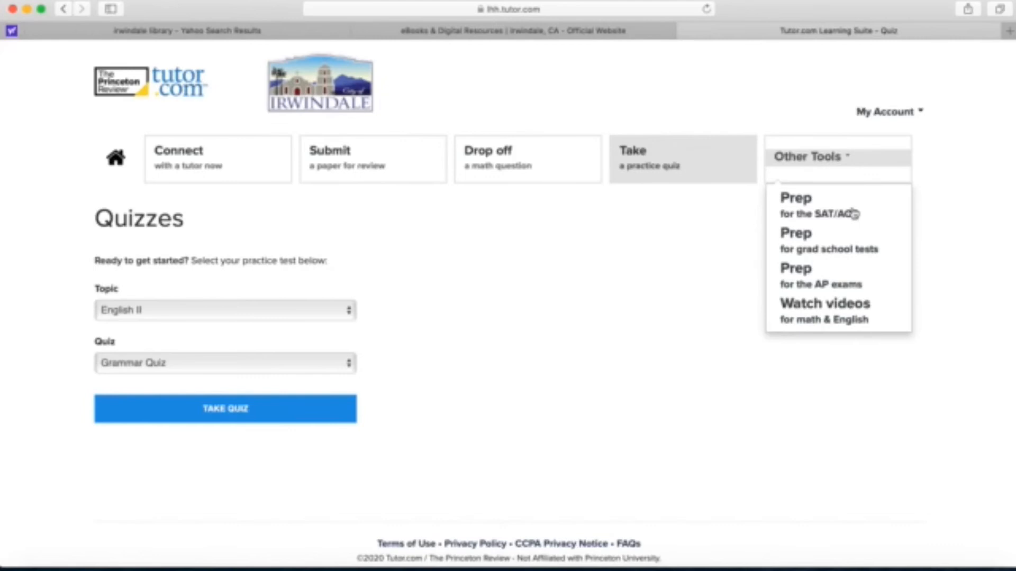
Step: Browse the SAT/ACT prep page, then open the GRE/GMAT/LSAT/MCAT prep page
left_click(819, 205)
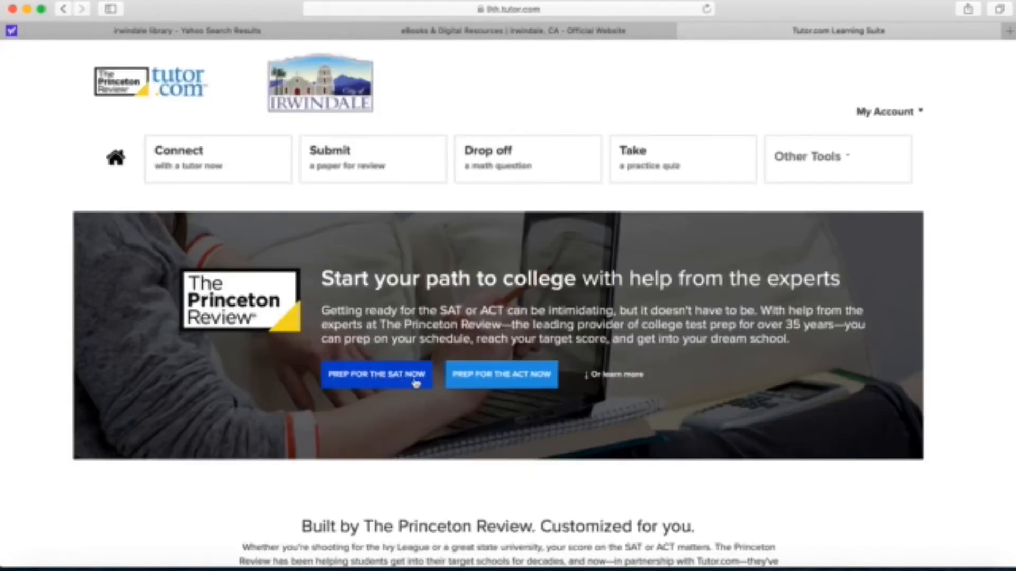
scroll("down", 3)
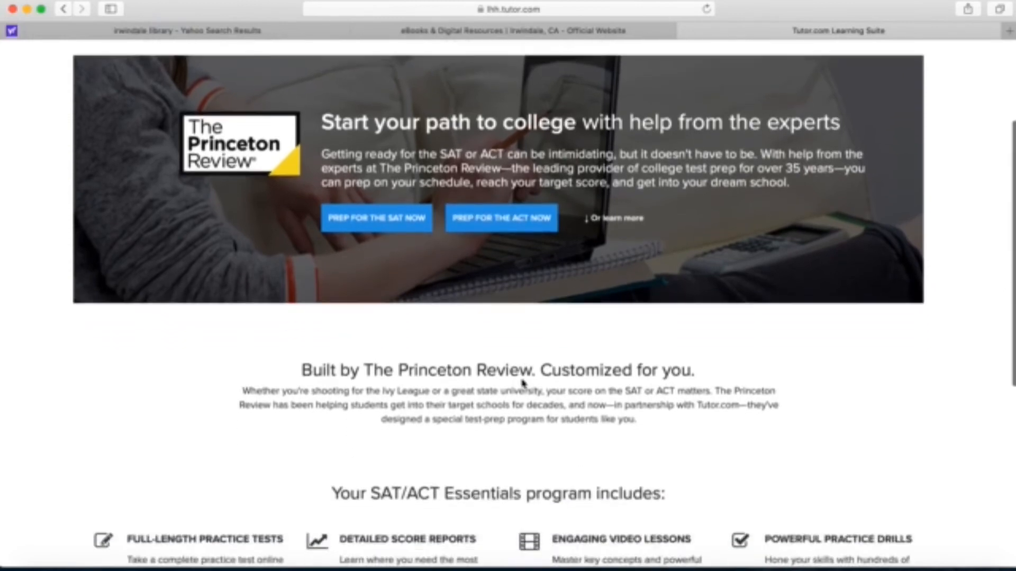
scroll("down", 3)
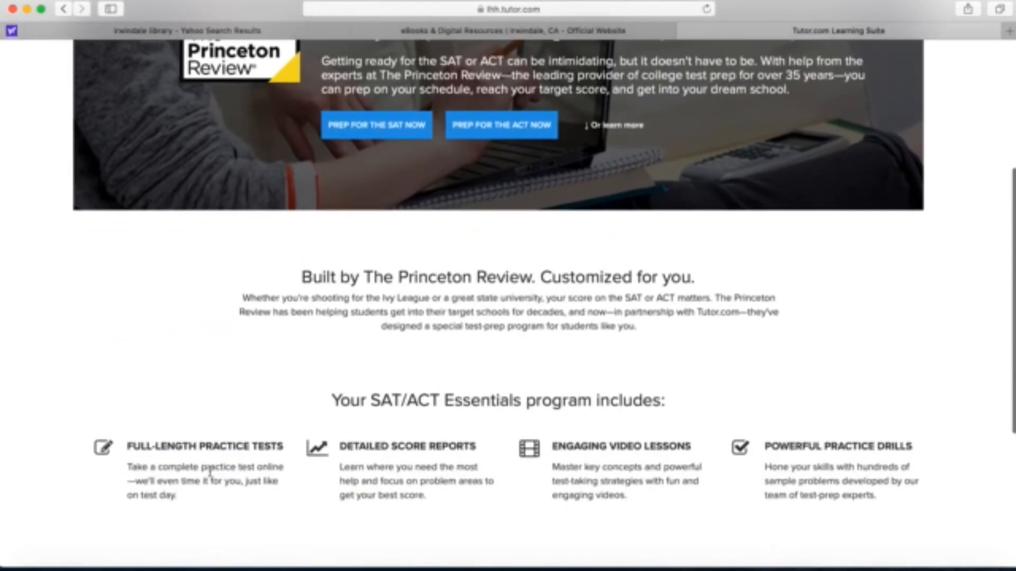
left_click(806, 119)
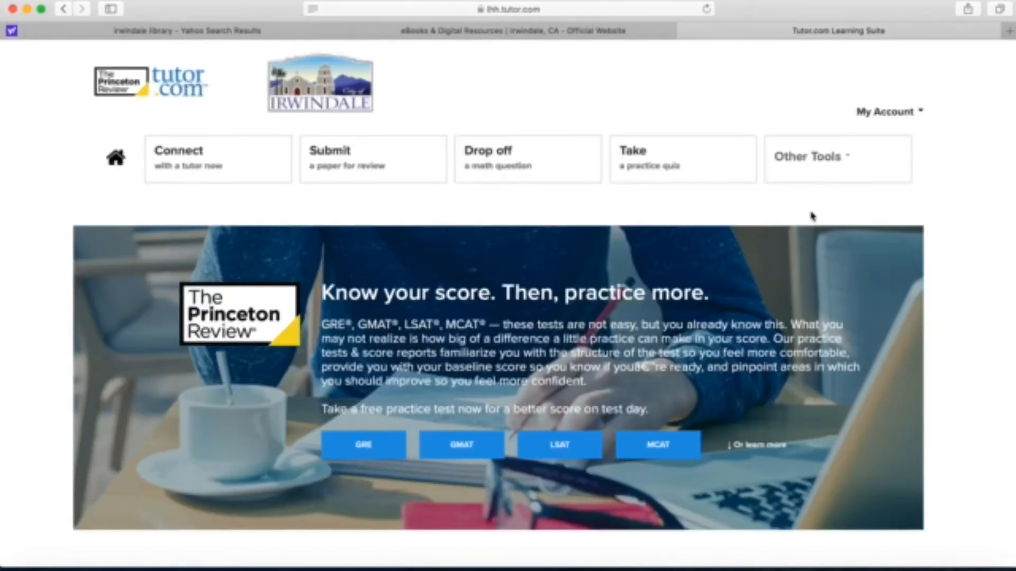
scroll("down", 3)
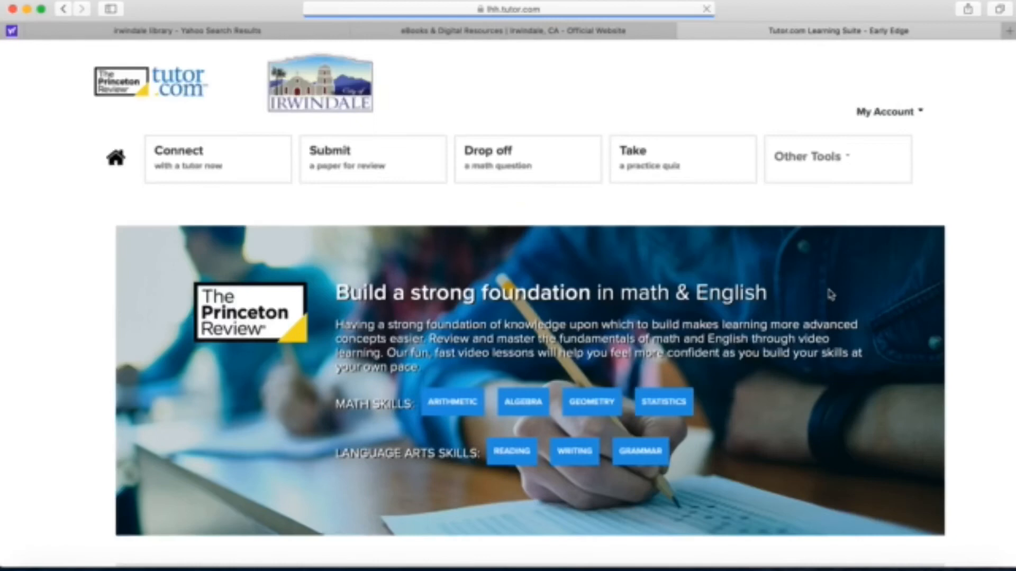
Step: Play the Positive/Negative/Even/Odd Numbers arithmetic video, then return to the study tools
scroll("down", 3)
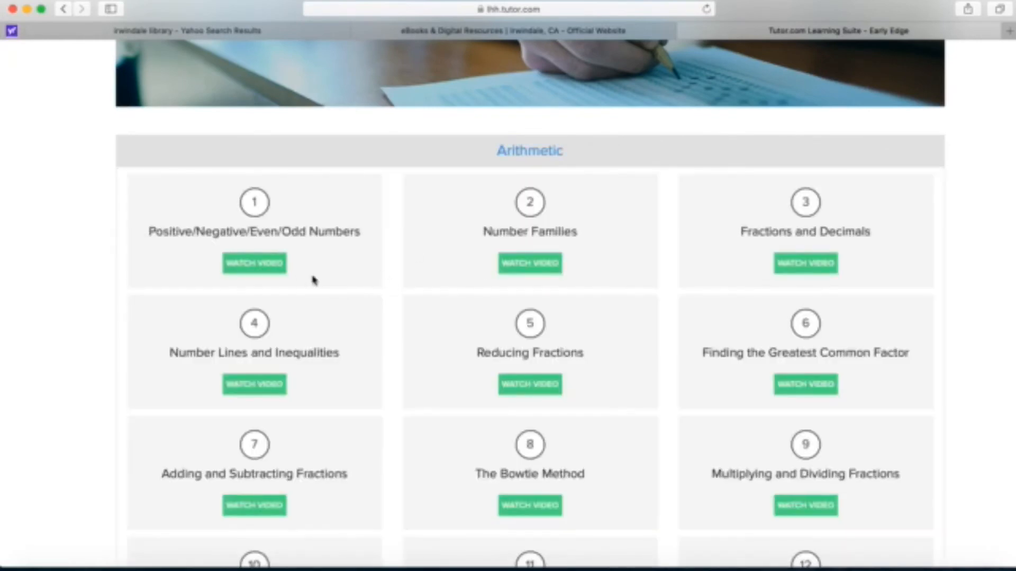
left_click(254, 263)
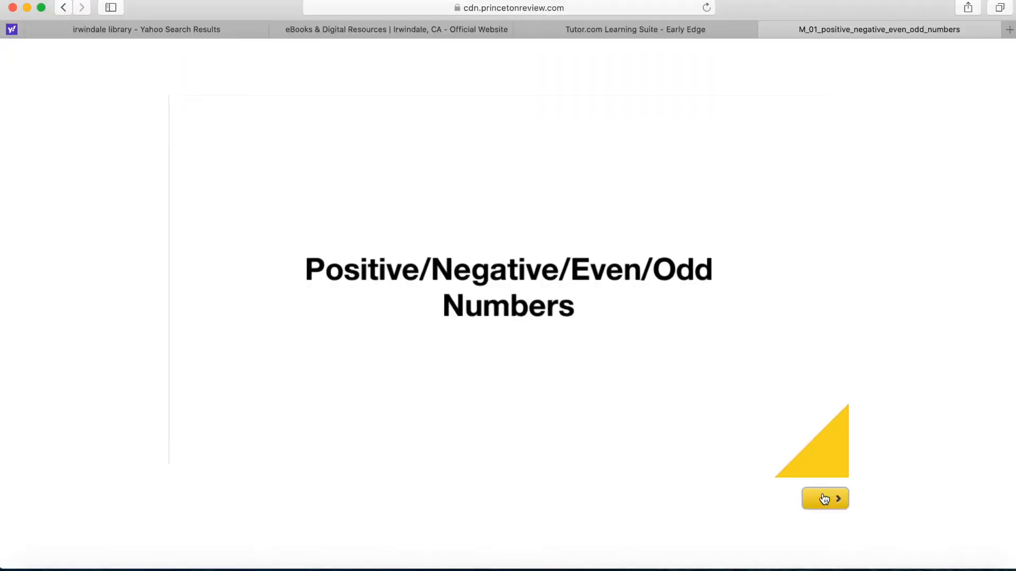
left_click(824, 499)
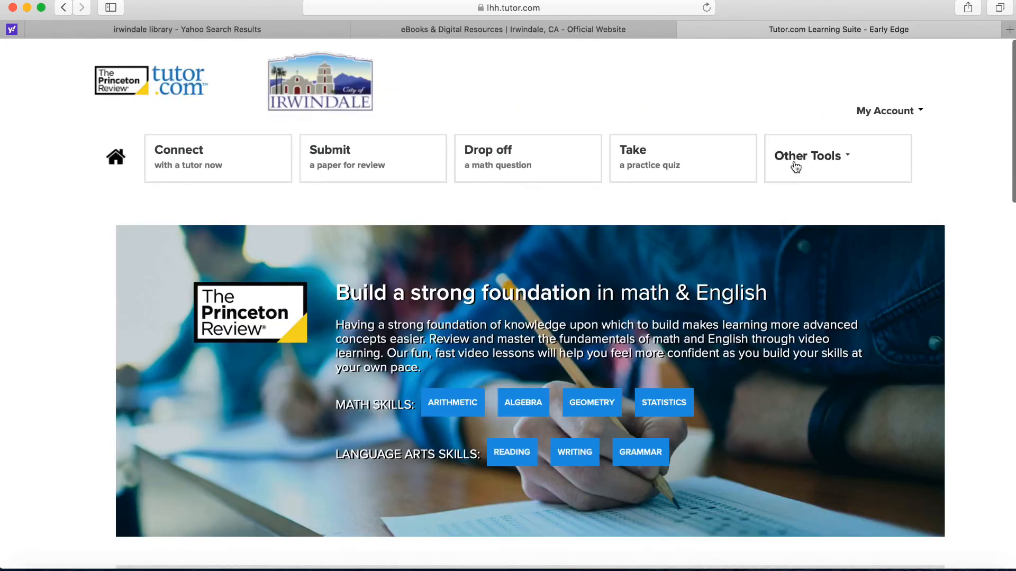
left_click(885, 111)
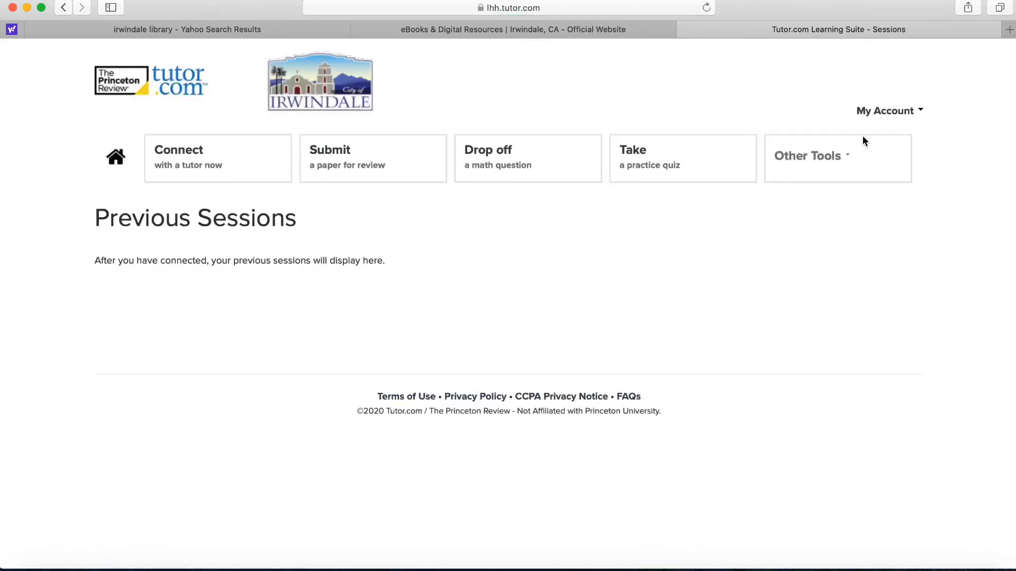
mouse_move(113, 317)
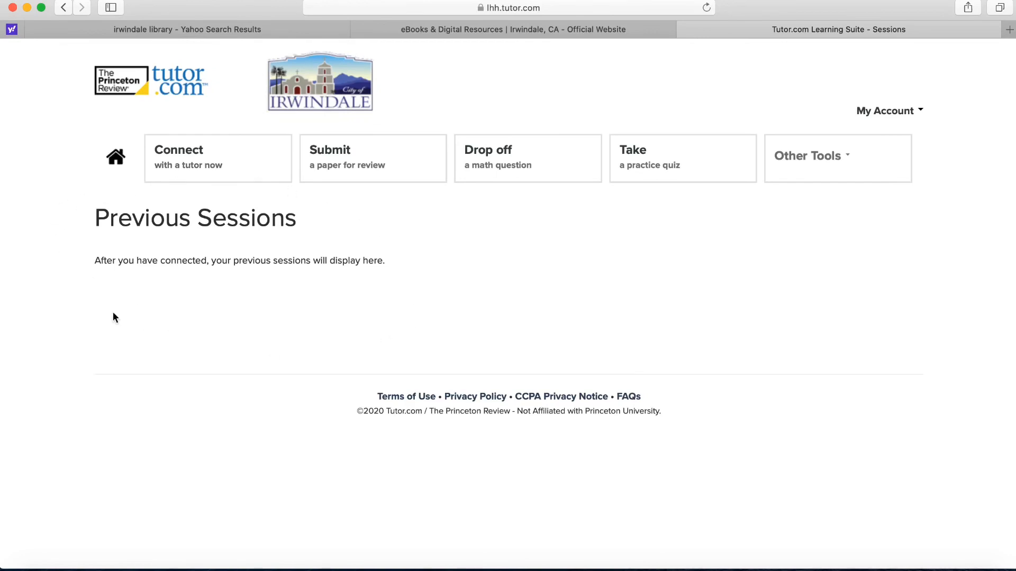
mouse_move(912, 165)
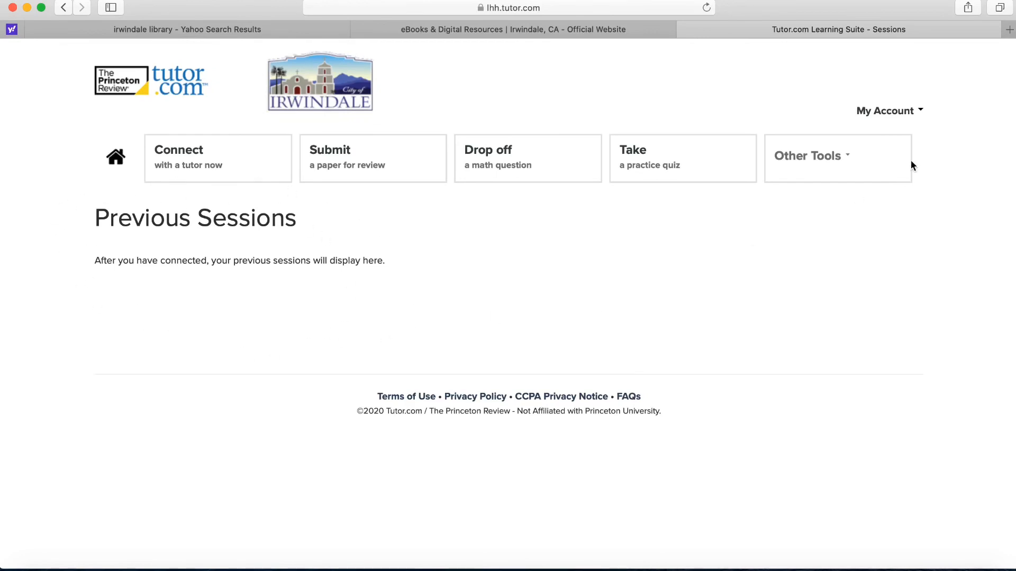
mouse_move(886, 110)
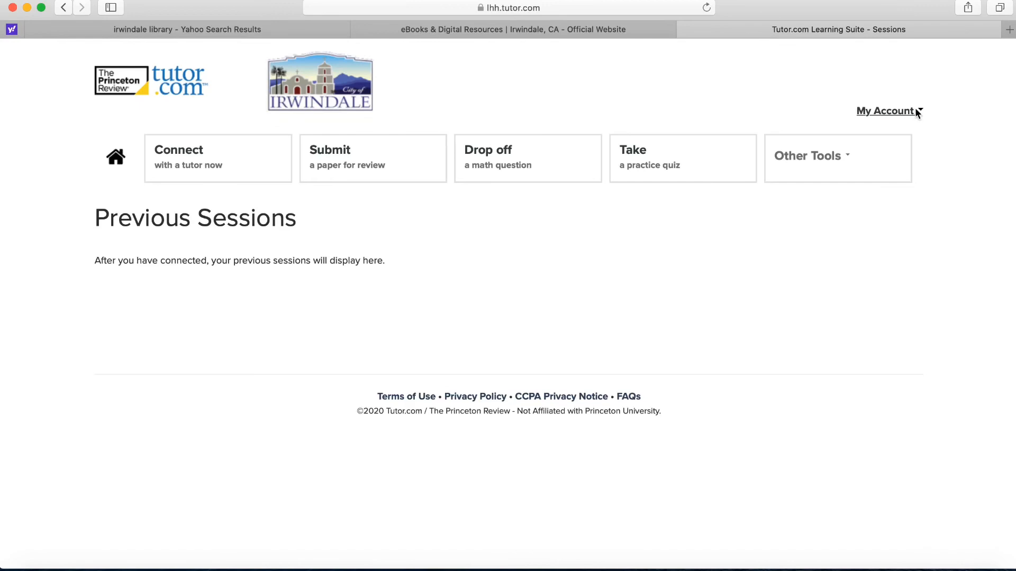
Step: Open the Favorite Tutors page from My Account, which shows no favorite tutors yet
left_click(885, 111)
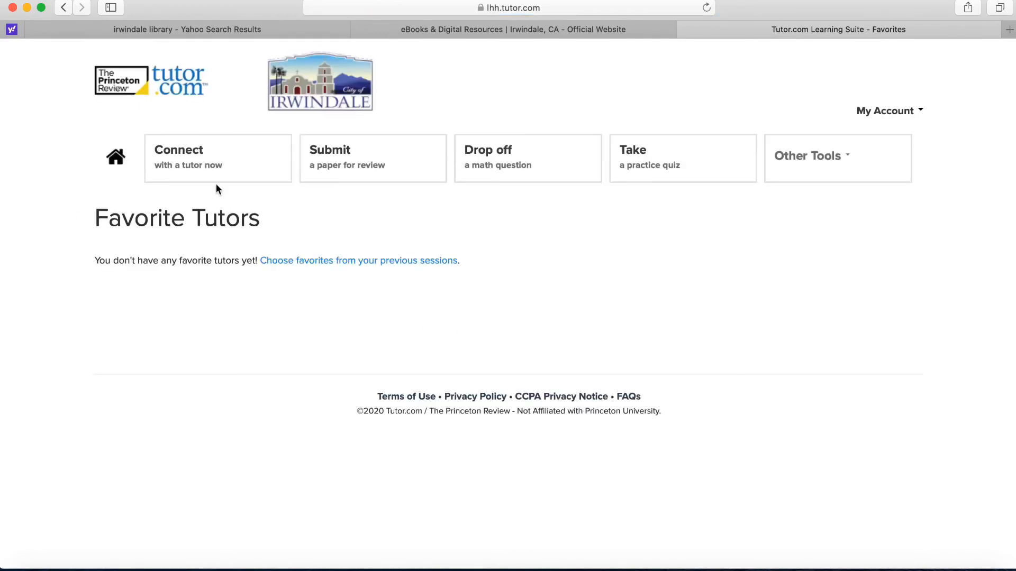
mouse_move(257, 317)
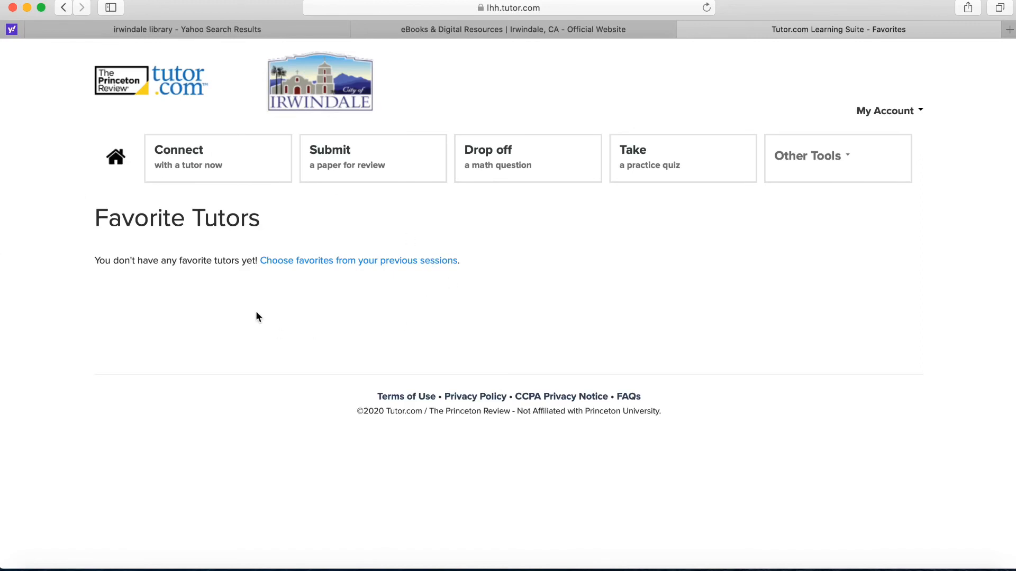
mouse_move(886, 110)
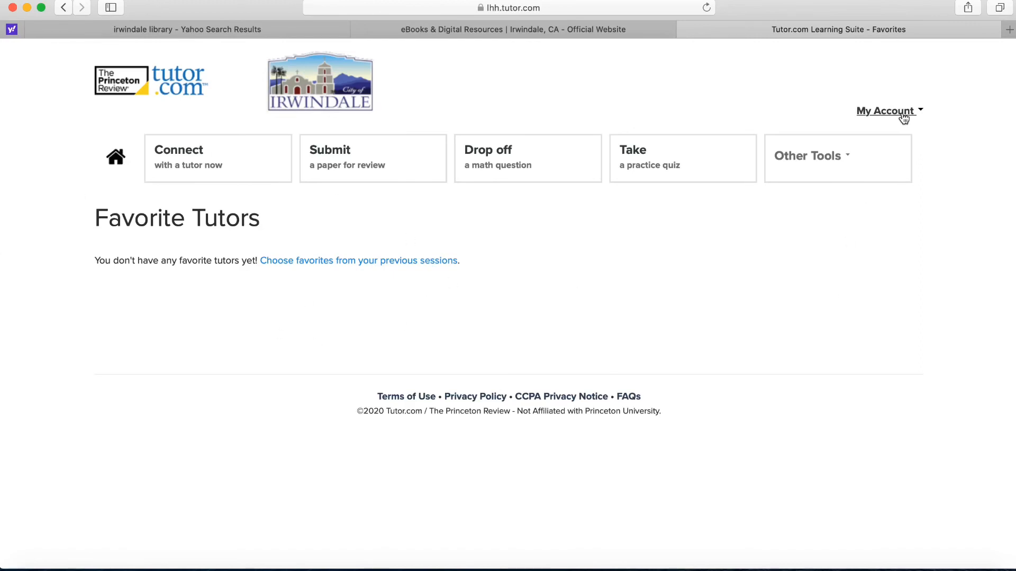